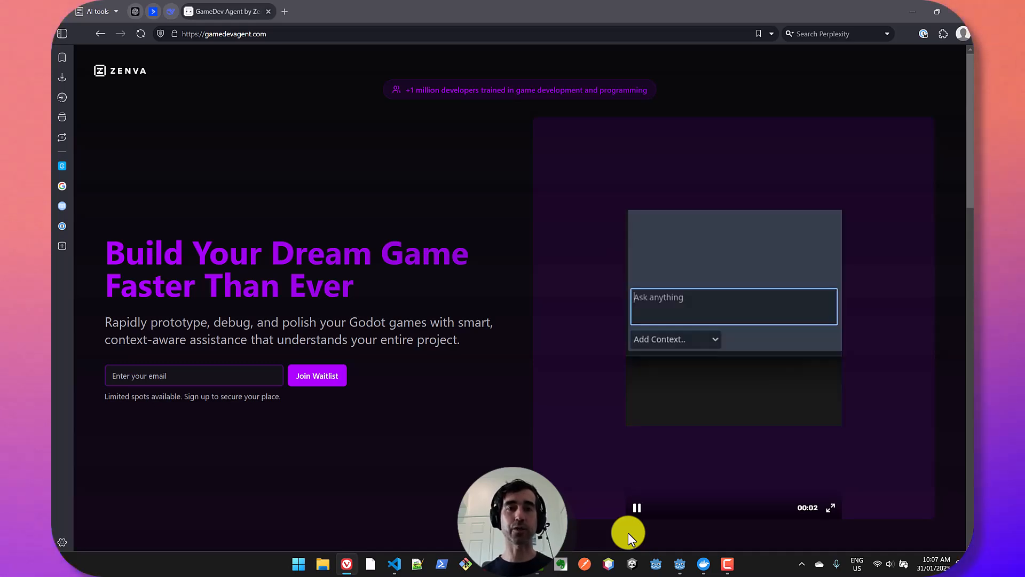
Play the GameDev Agent demo video, then bring up the overview of open windows.
left_click(673, 338)
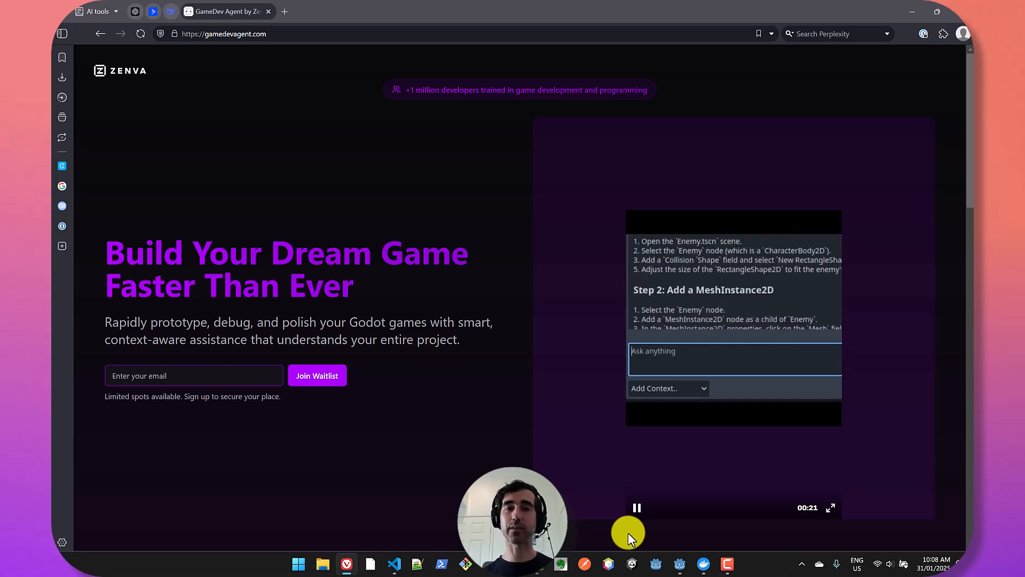
key("alt+tab")
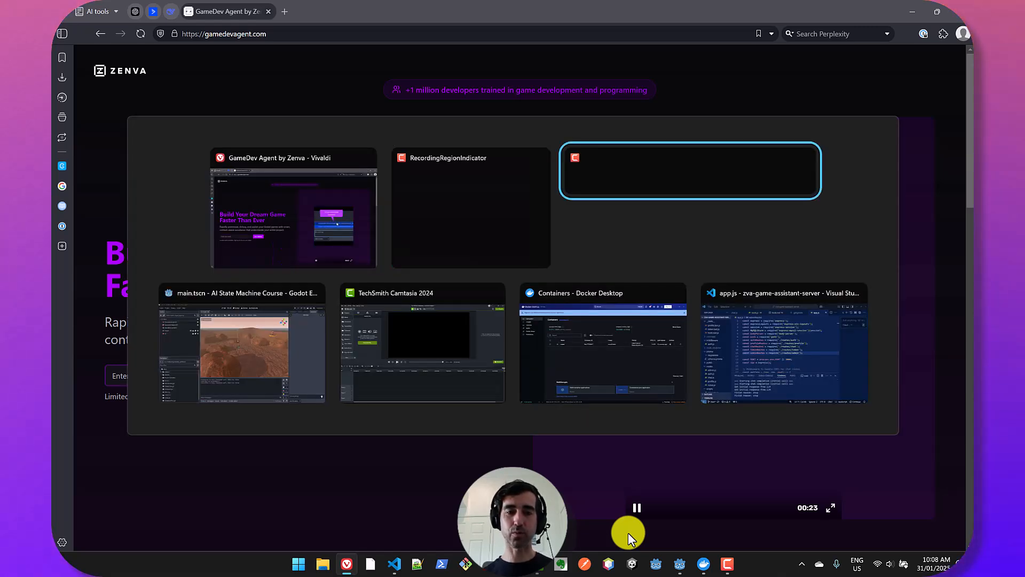
Switch to the Godot AI State Machine Course window and browse past assistant conversations.
left_click(241, 343)
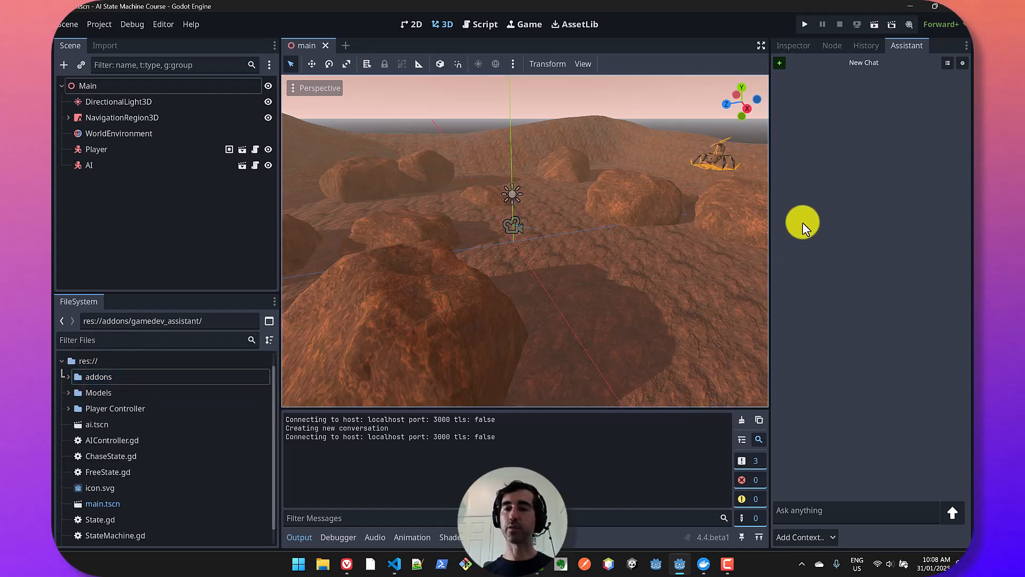
mouse_move(811, 213)
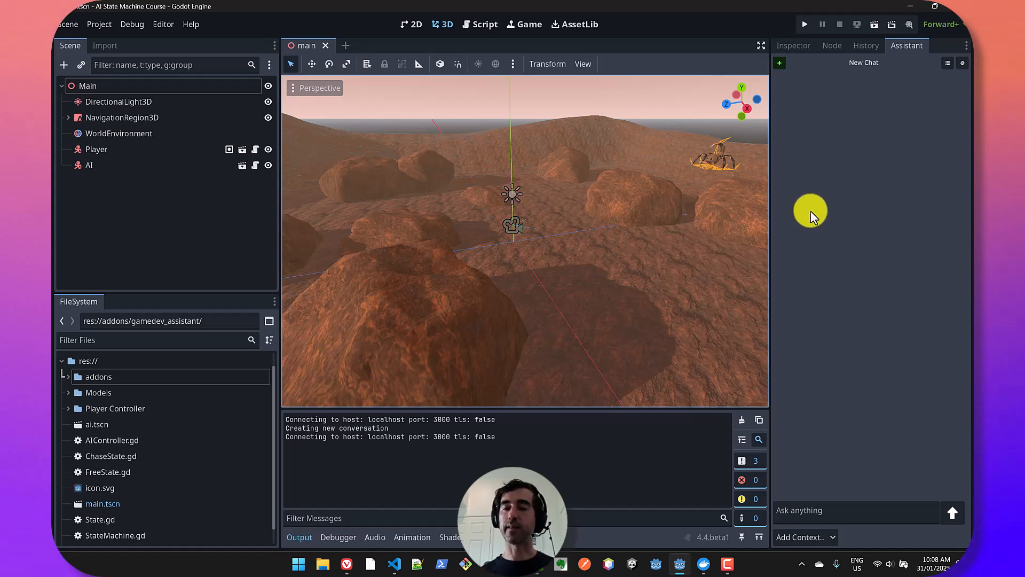
mouse_move(896, 85)
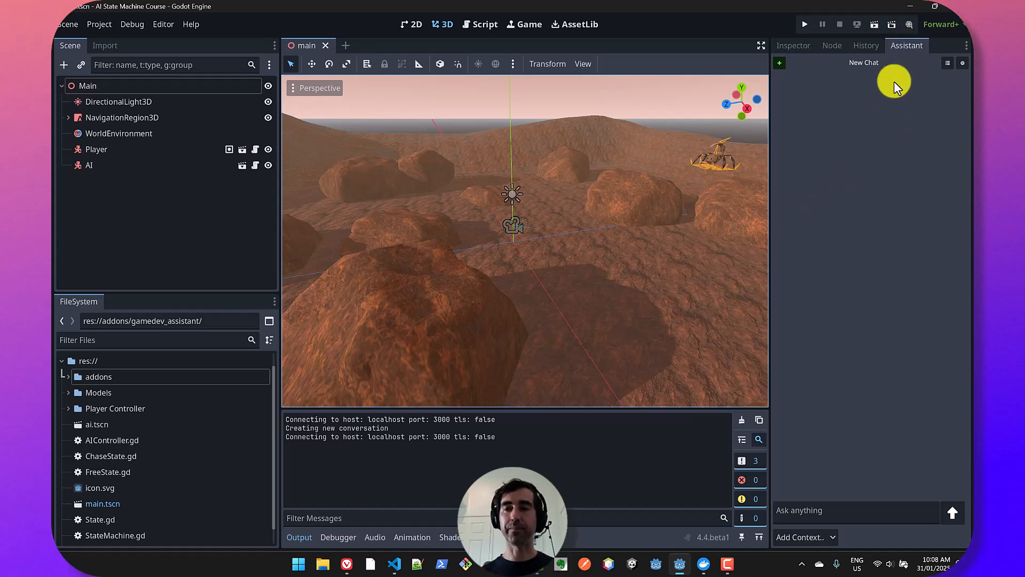
mouse_move(884, 188)
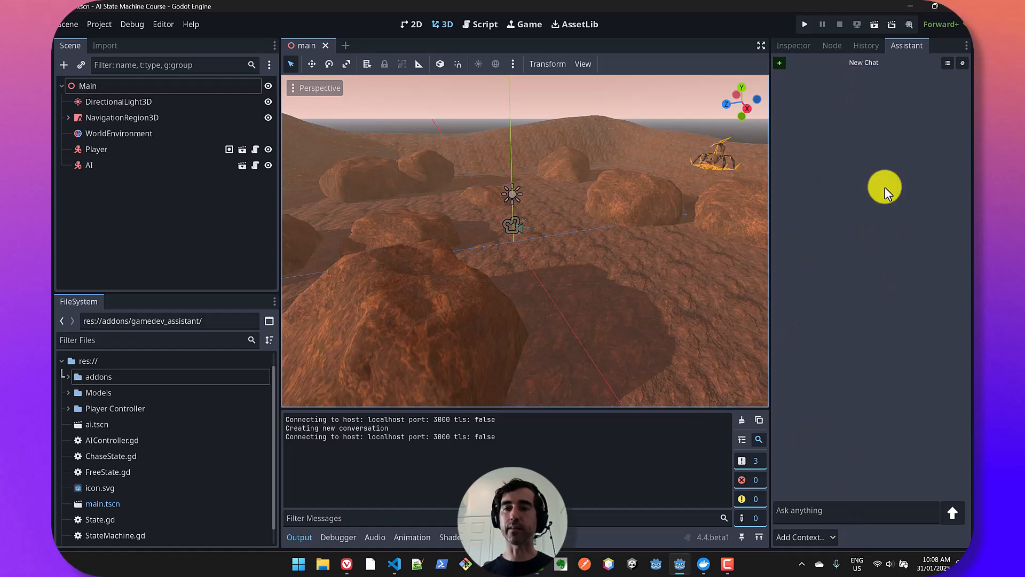
left_click(947, 63)
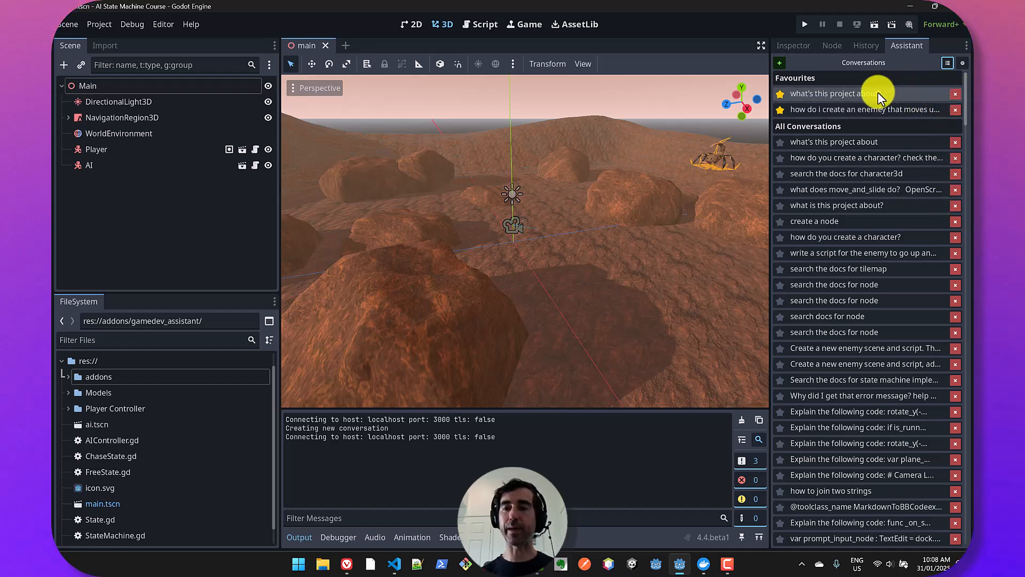
mouse_move(819, 65)
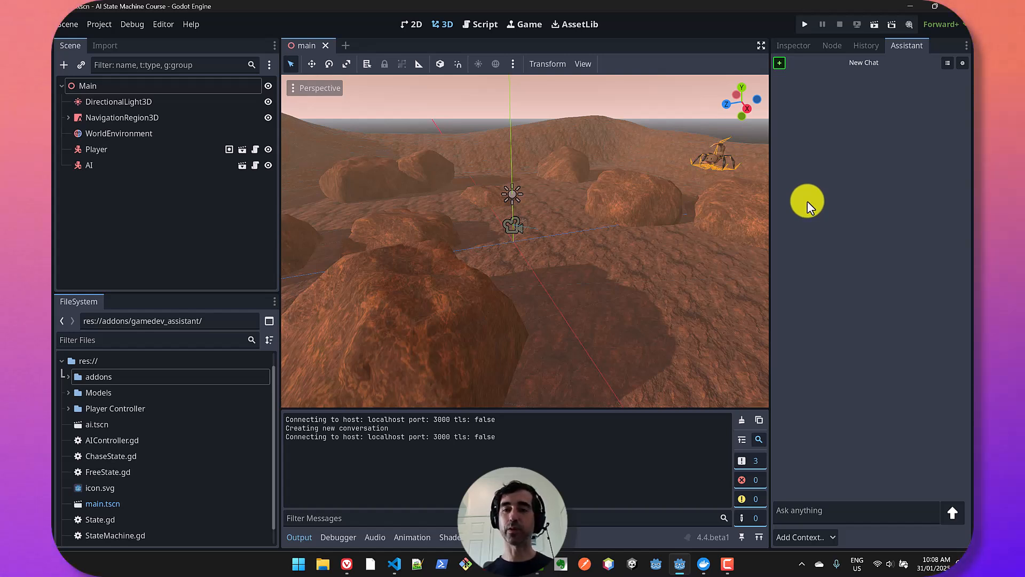
Ask the assistant "what's this project" about, read its breakdown, and open AIController.gd.
left_click(854, 510)
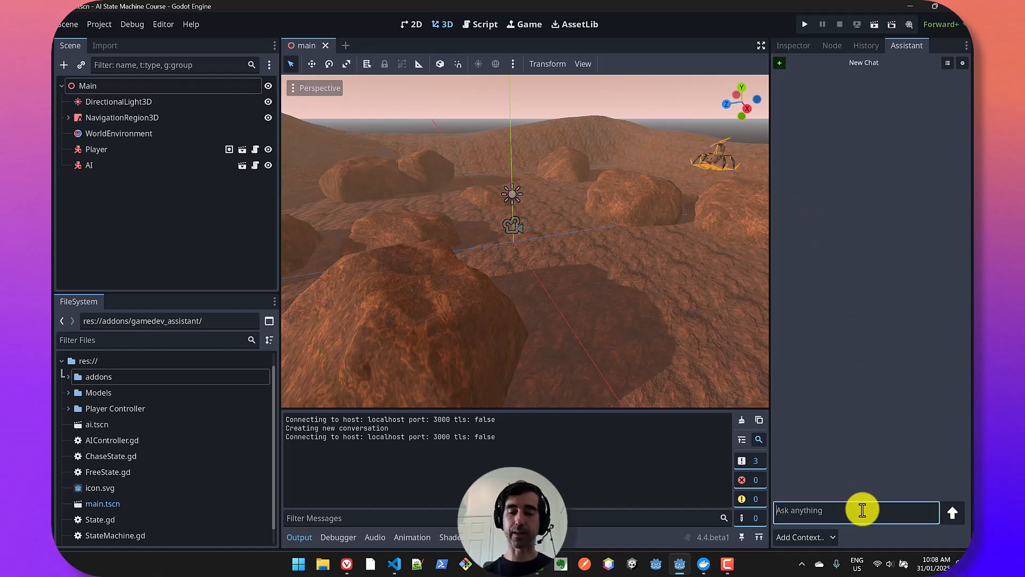
type("what's this project")
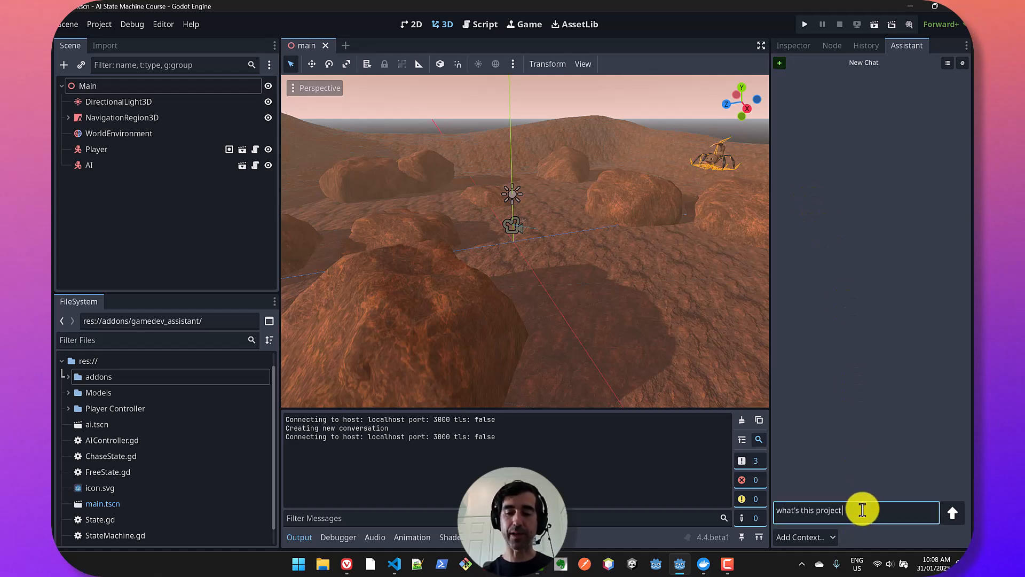
left_click(951, 513)
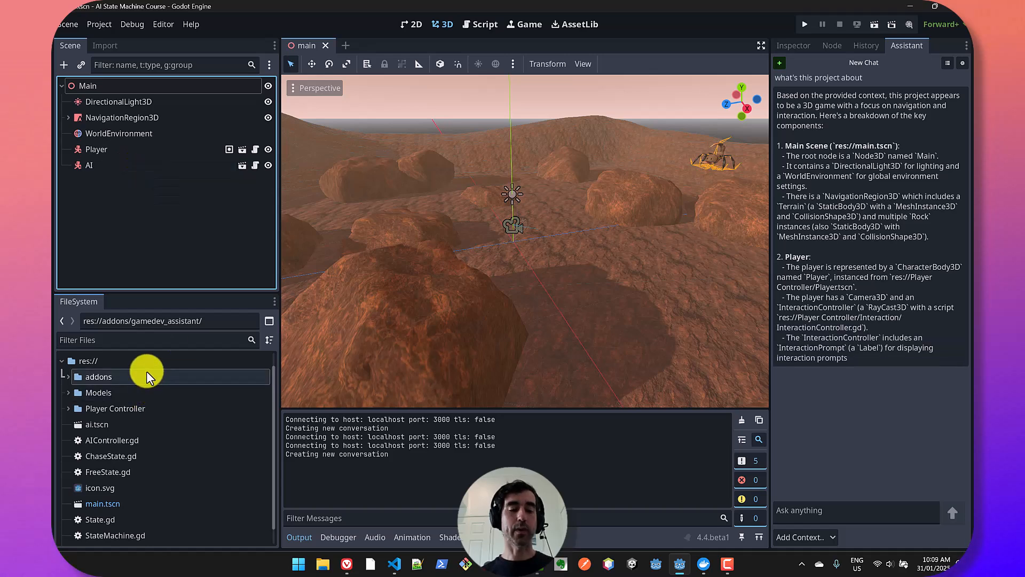
mouse_move(152, 430)
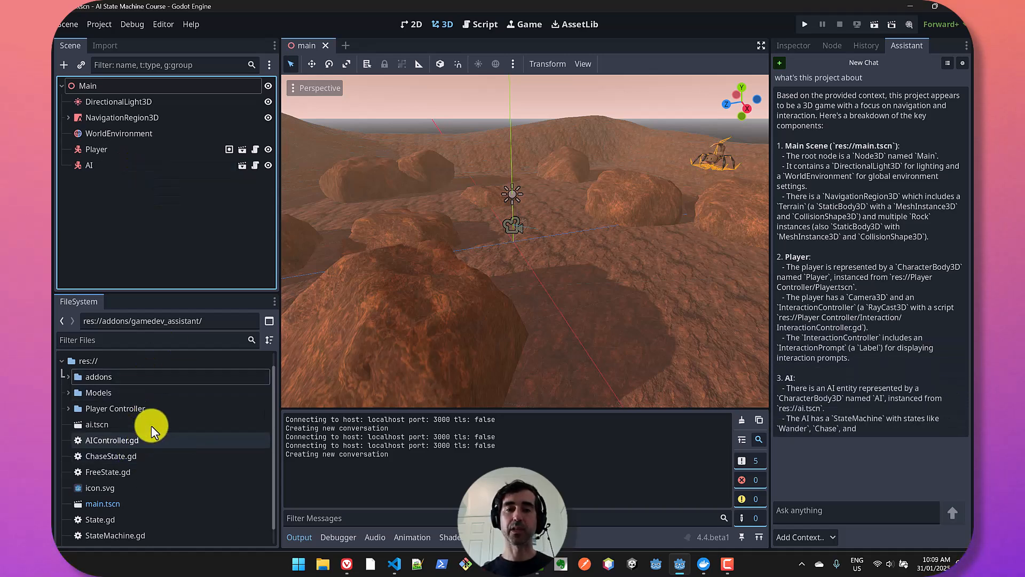
mouse_move(508, 287)
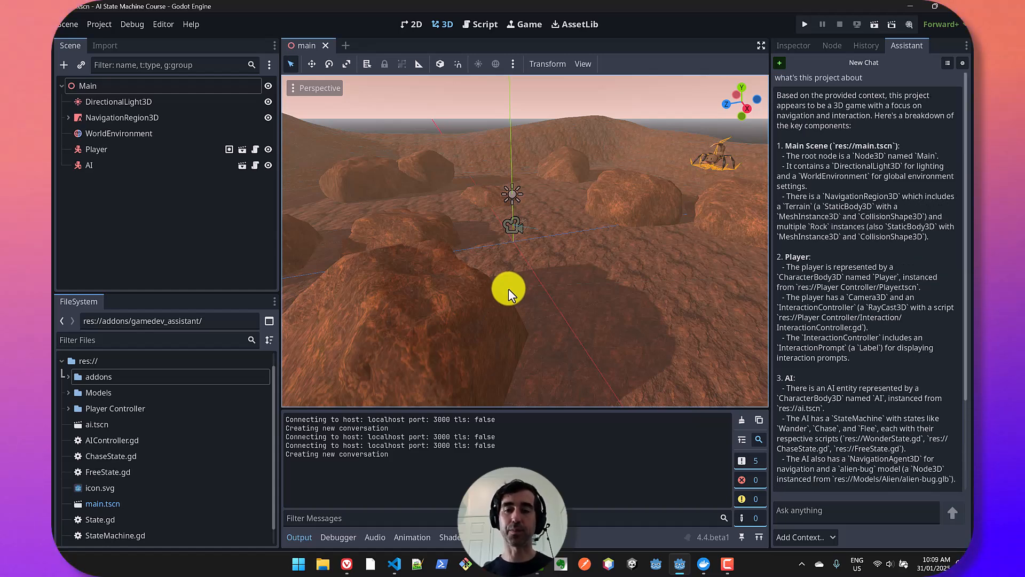
scroll("down", 3)
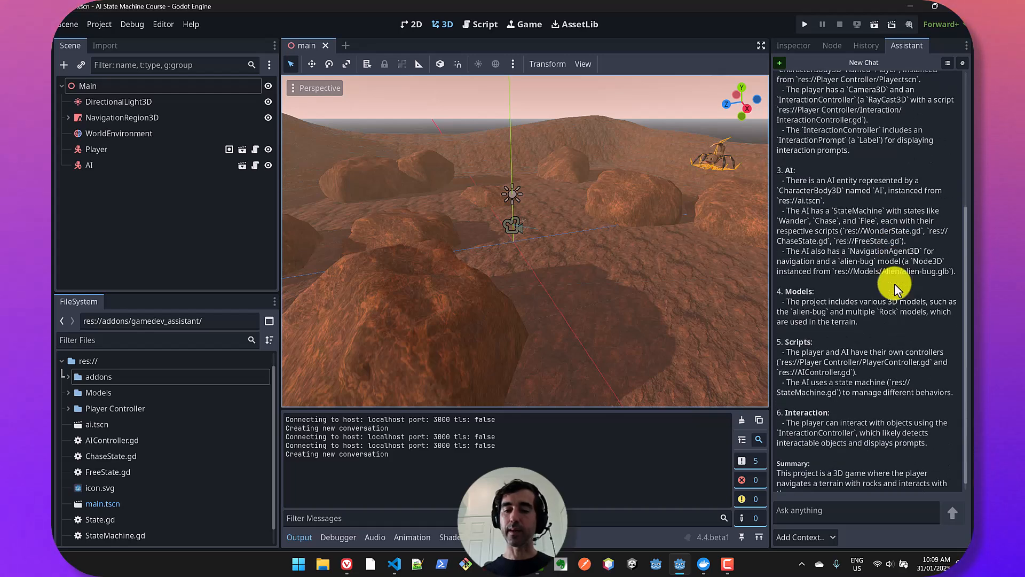
scroll("down", 3)
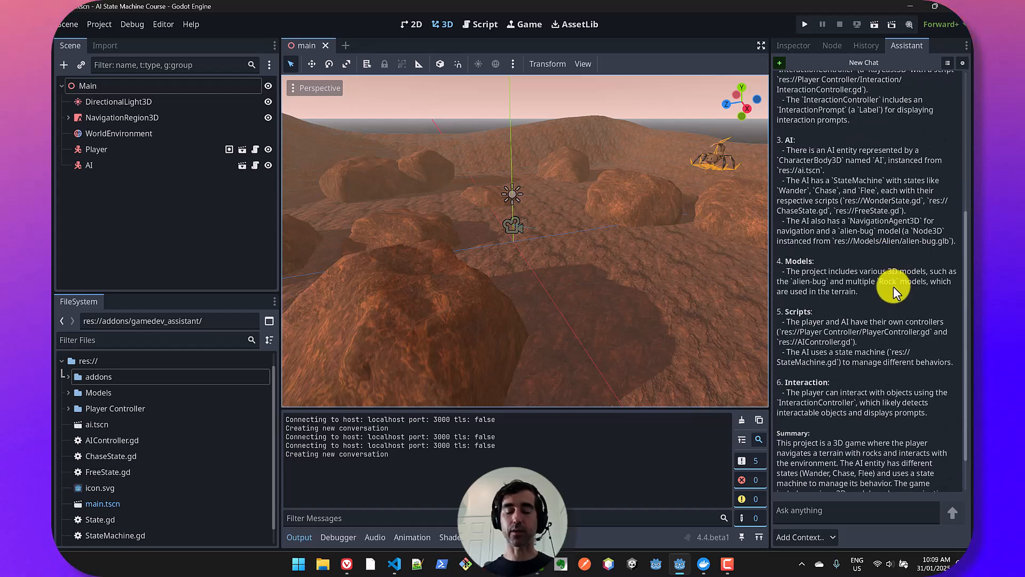
left_click(479, 24)
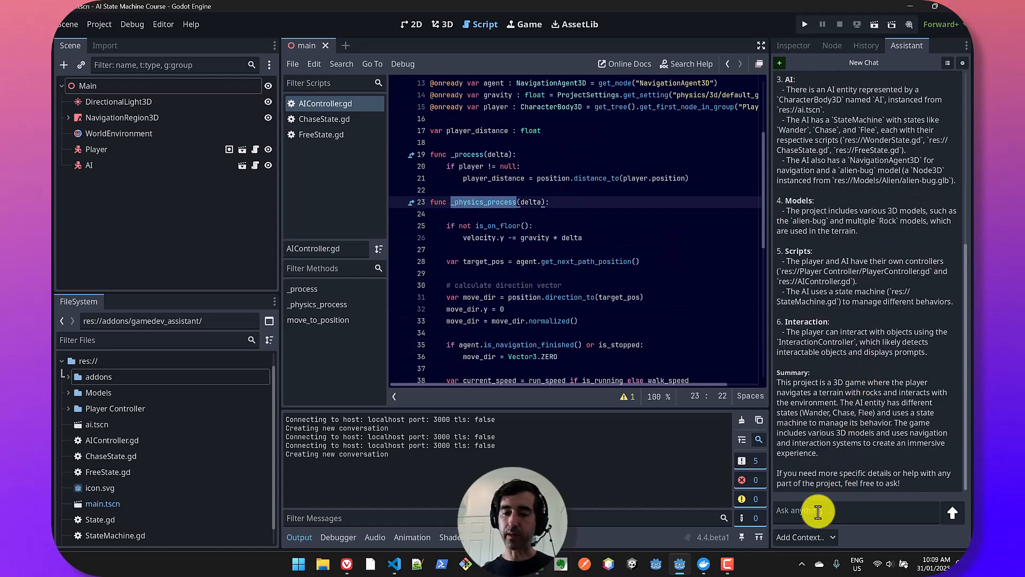
type("how are we us")
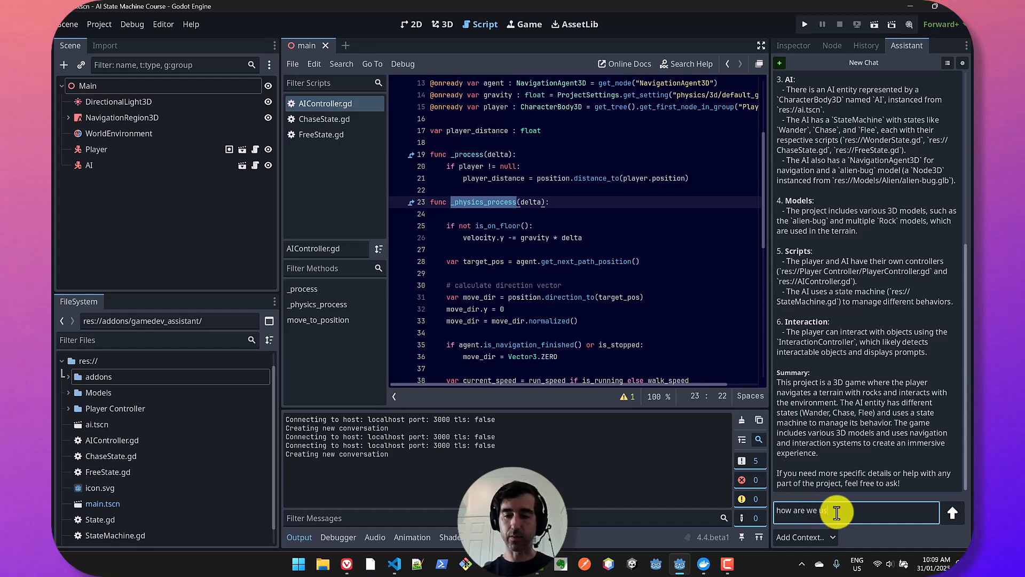
type("_physics_process?")
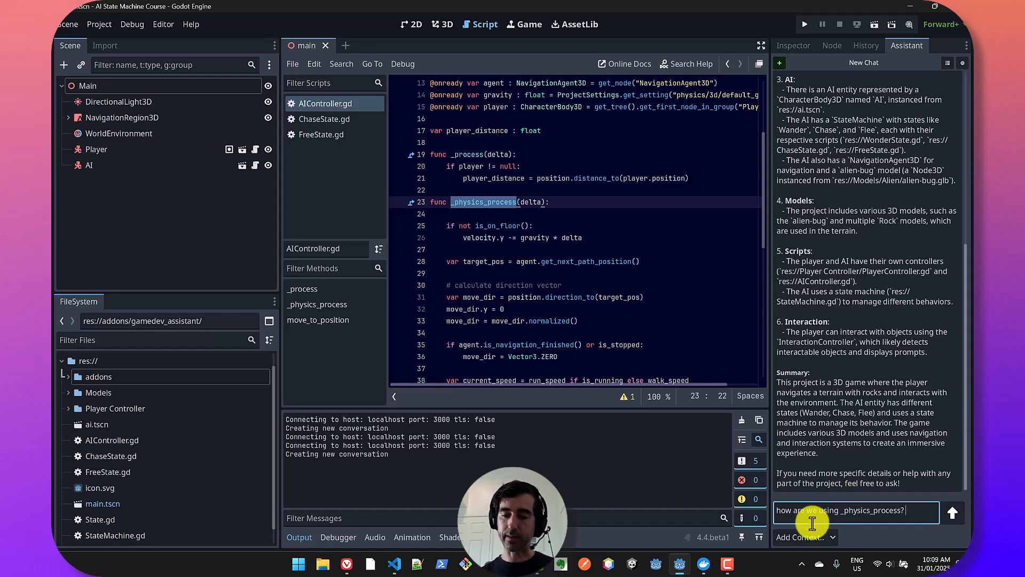
left_click(800, 536)
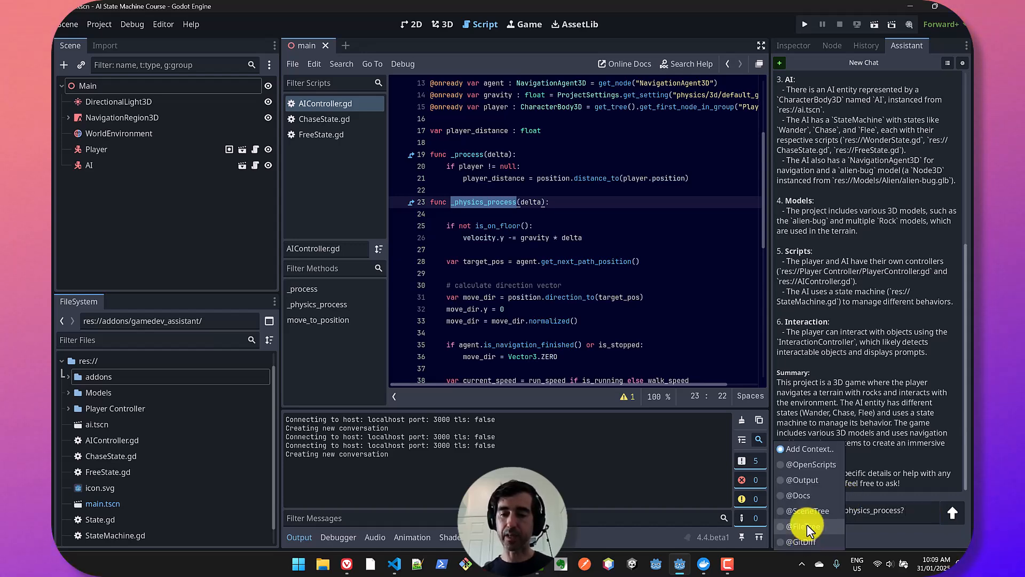
mouse_move(811, 464)
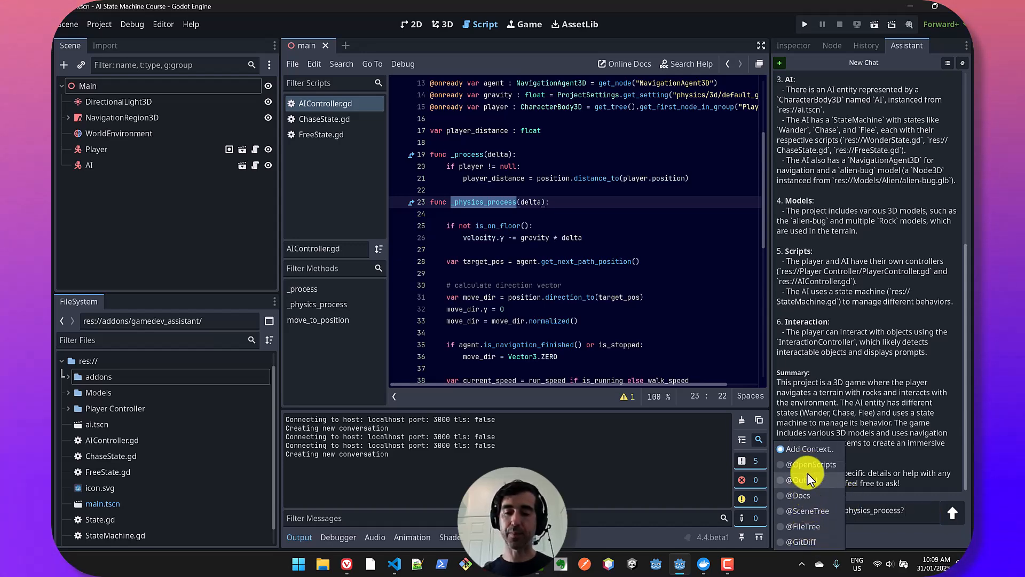
left_click(812, 465)
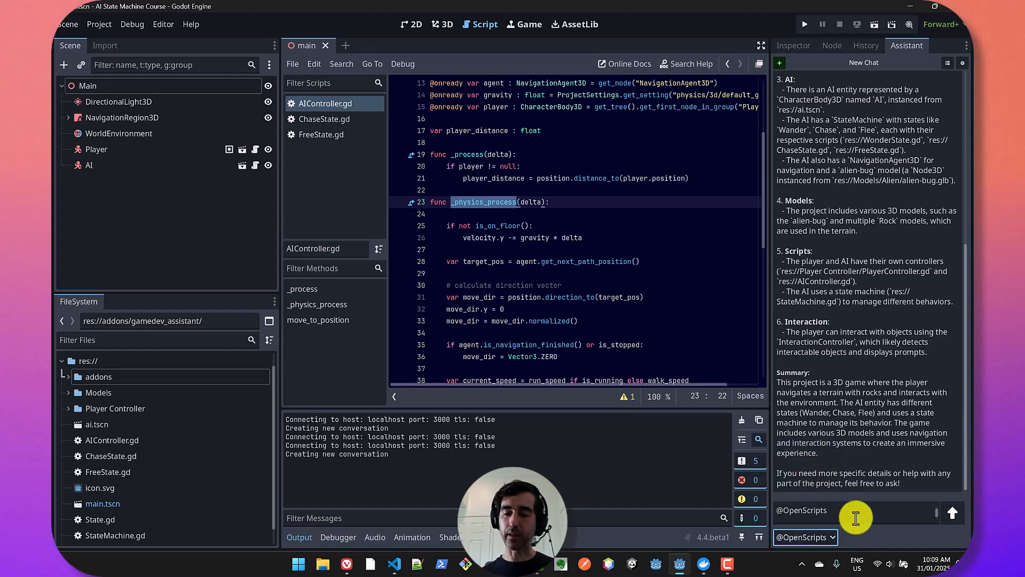
left_click(804, 537)
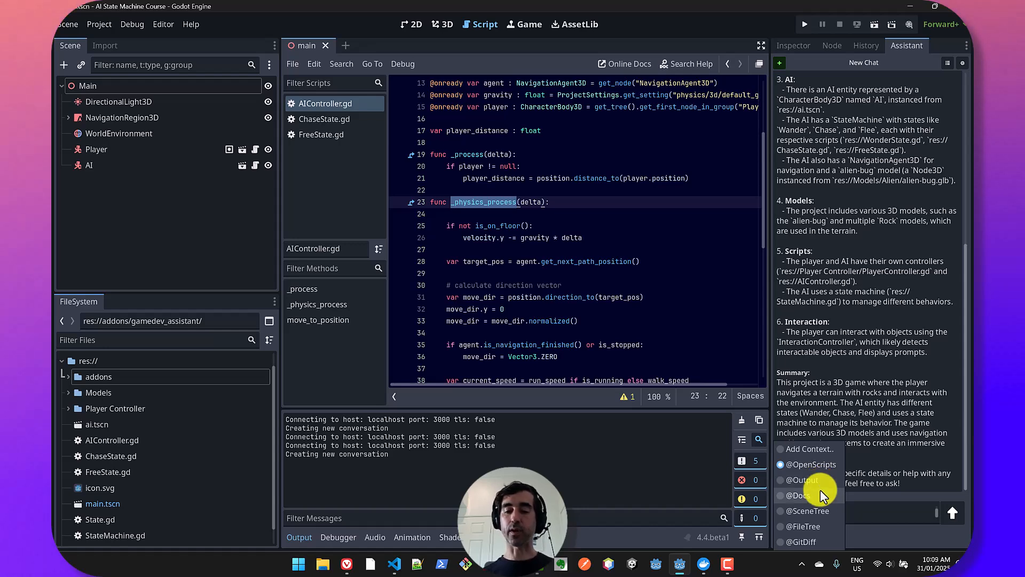
mouse_move(816, 502)
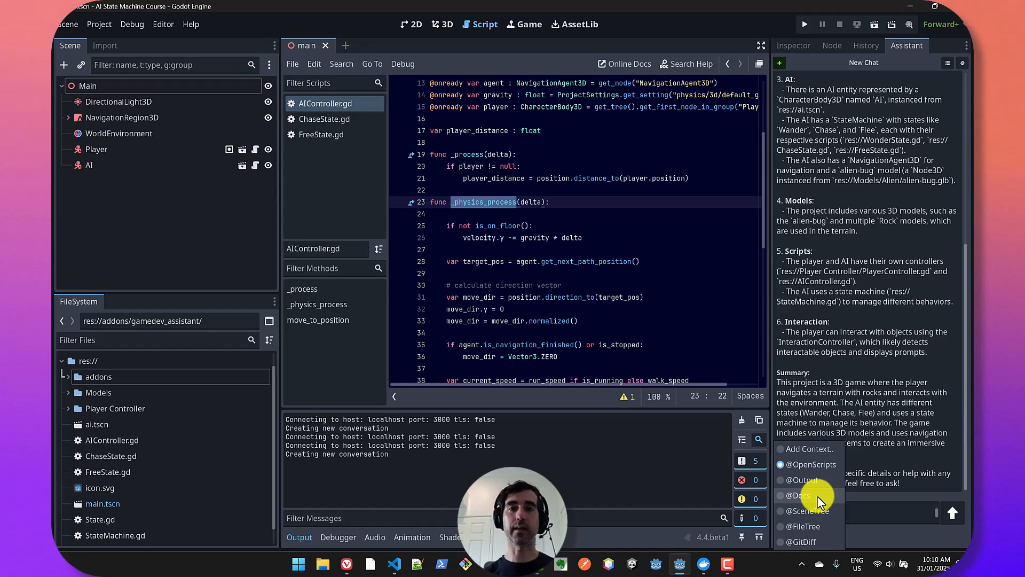
mouse_move(819, 501)
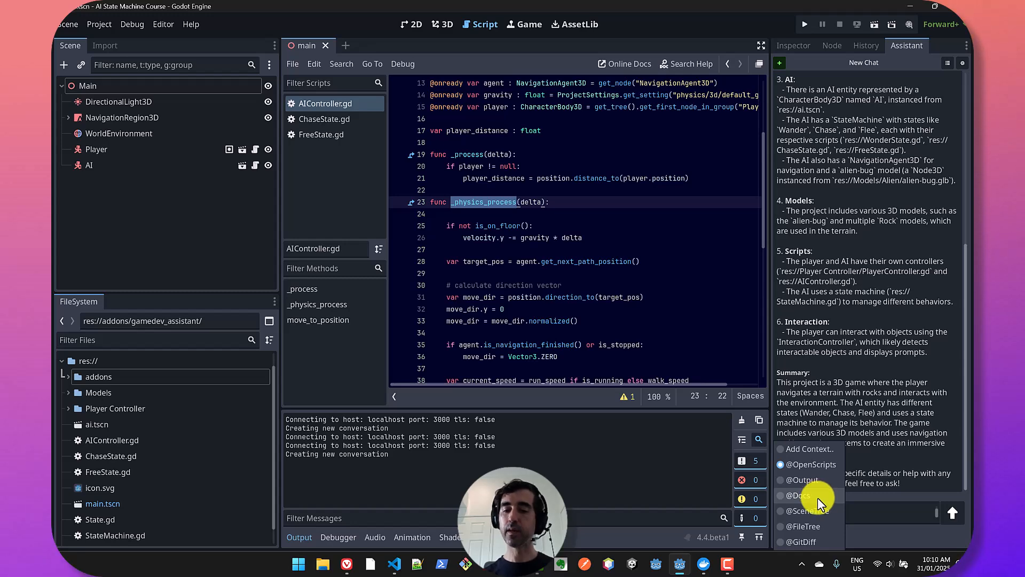
mouse_move(819, 515)
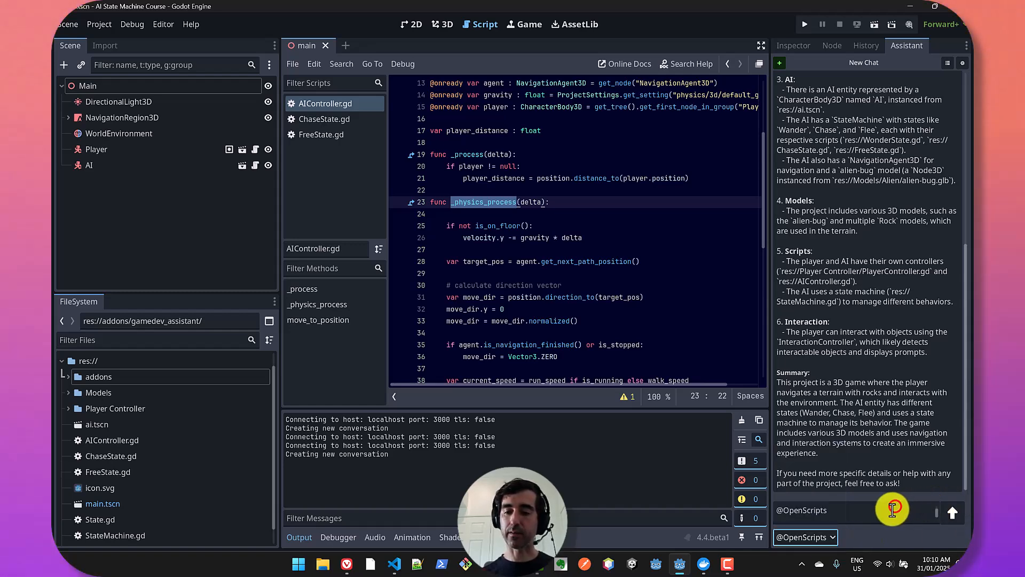
left_click(850, 517)
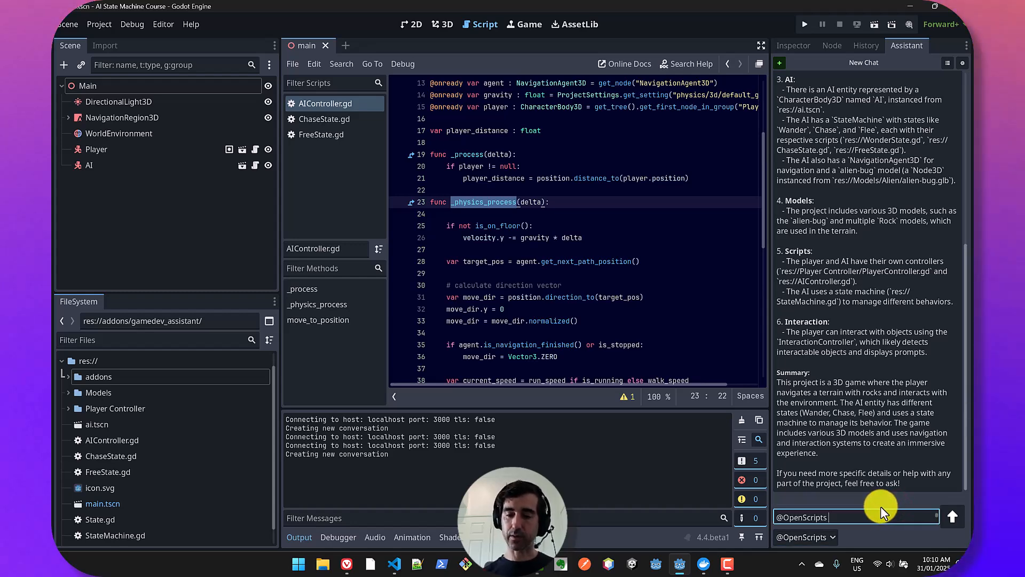
left_click(952, 516)
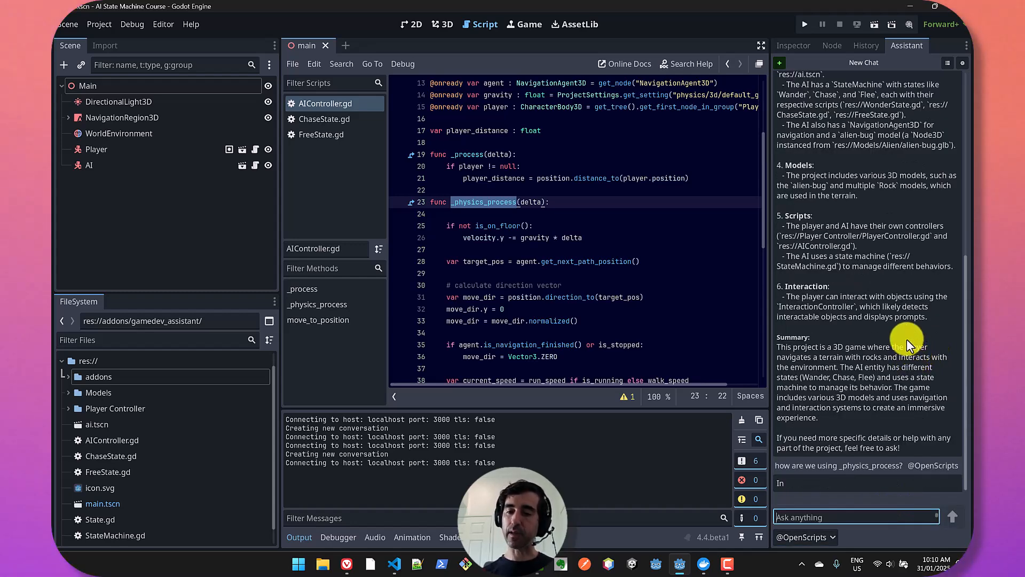
scroll("down", 3)
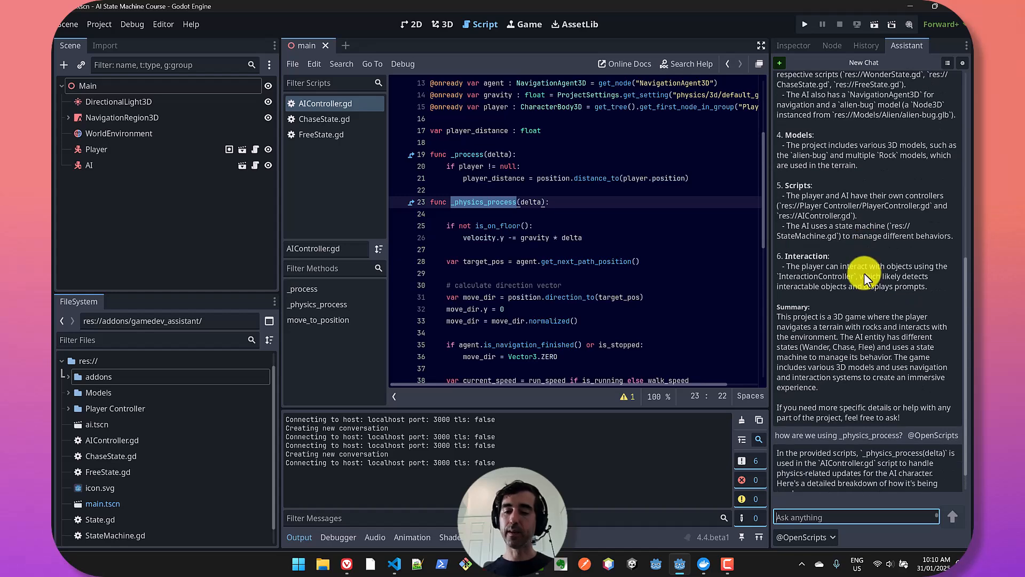
scroll("down", 3)
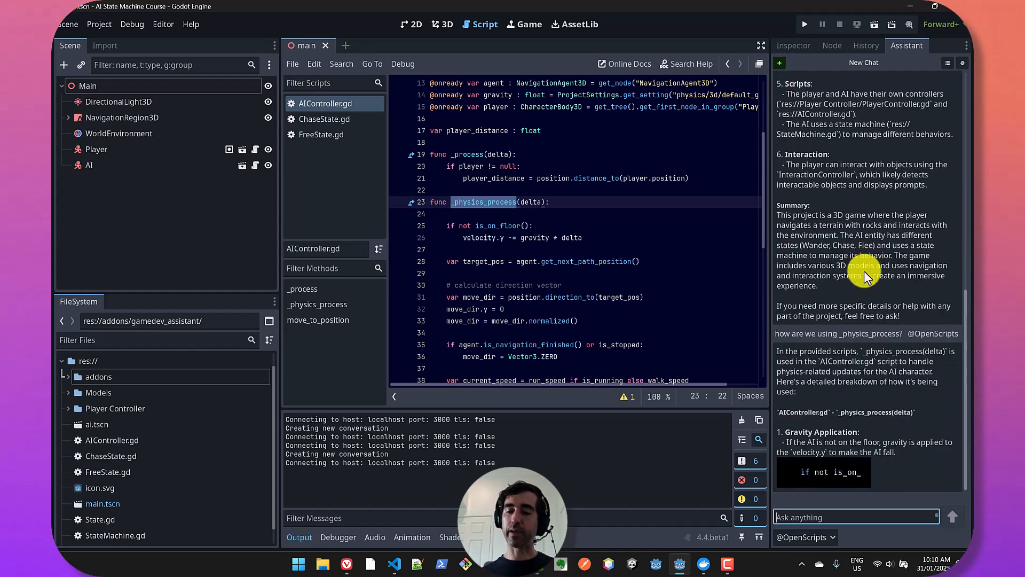
scroll("down", 3)
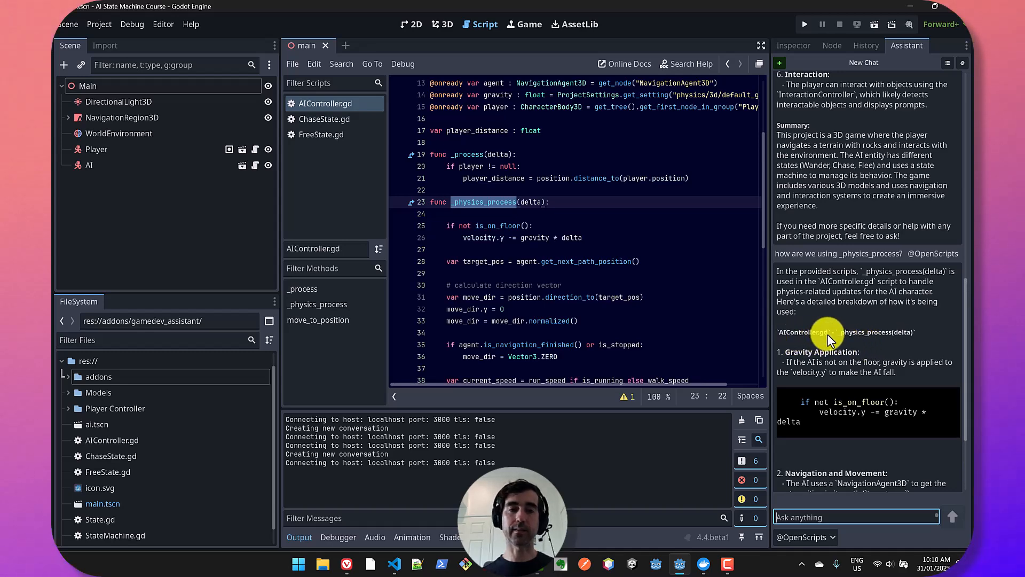
mouse_move(667, 274)
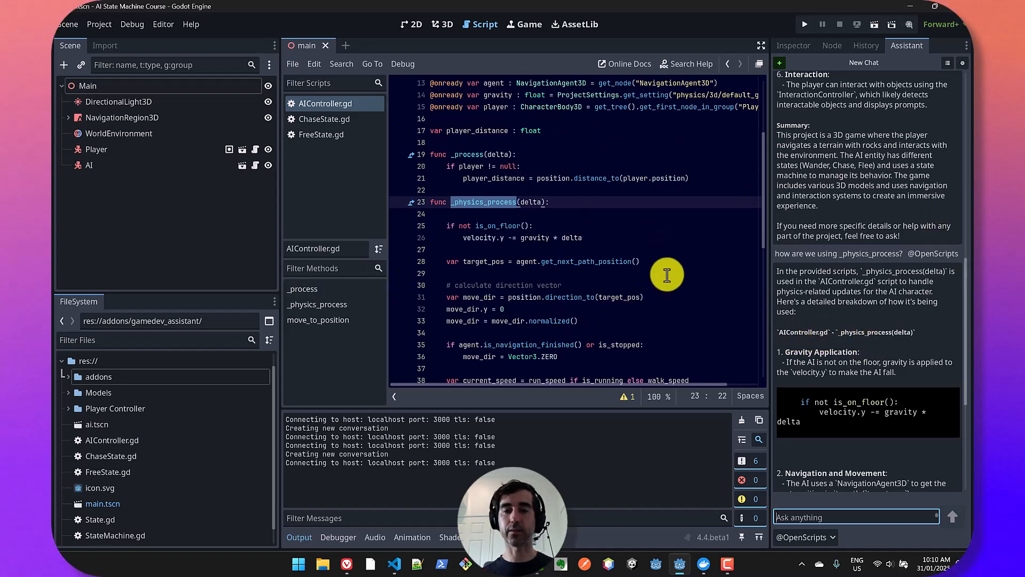
scroll("down", 3)
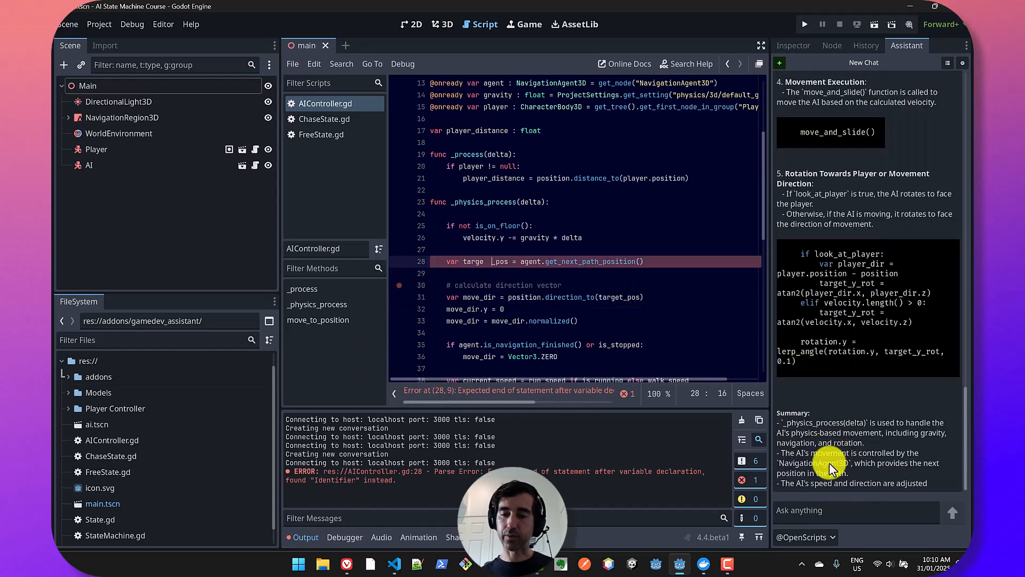
scroll("down", 3)
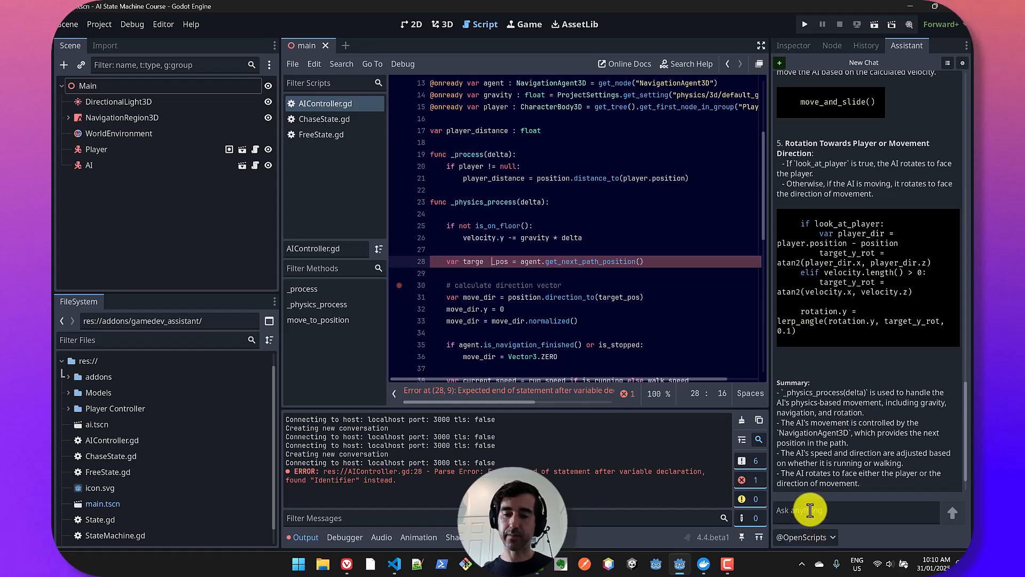
left_click(804, 537)
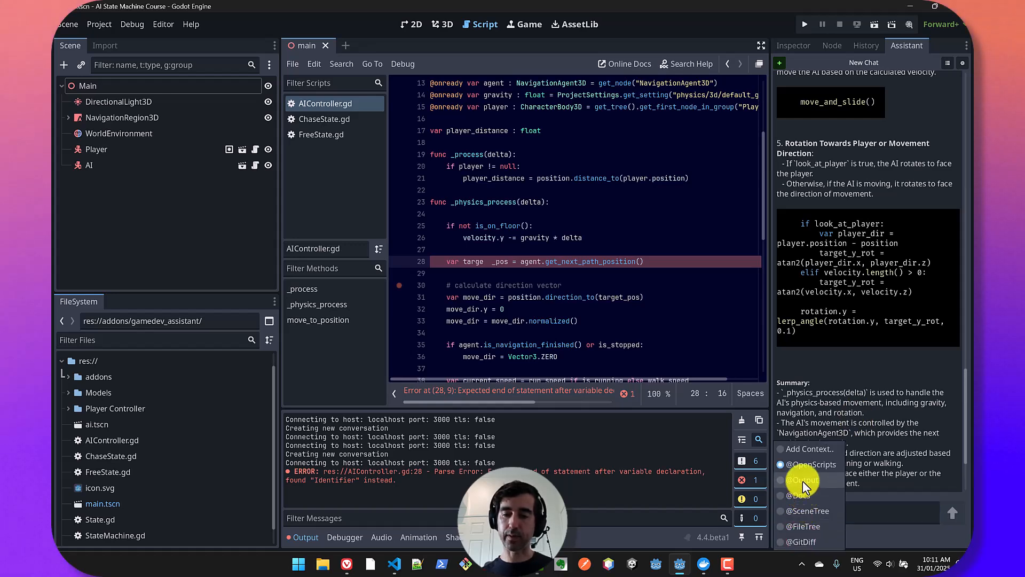
left_click(800, 479)
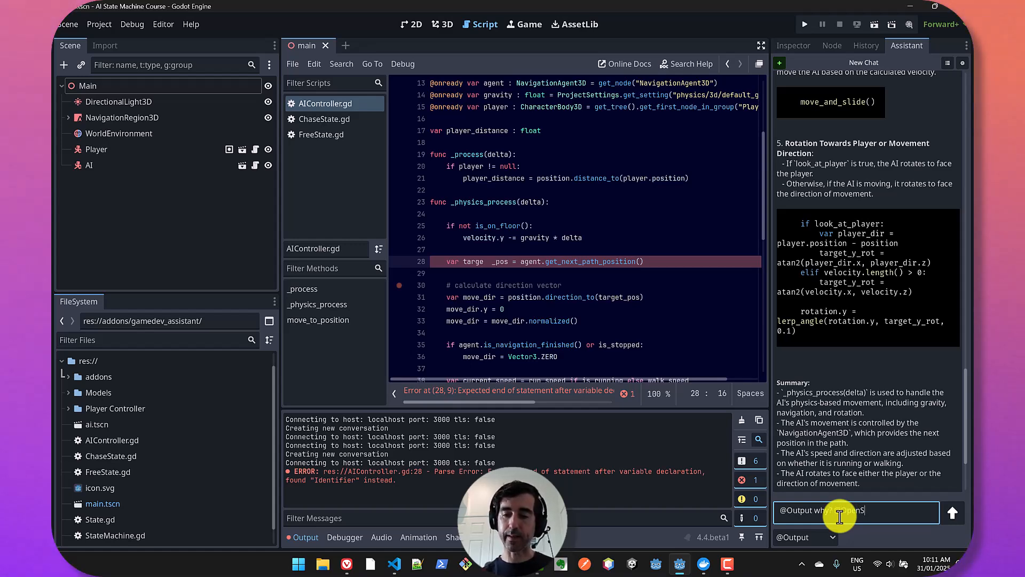
left_click(952, 512)
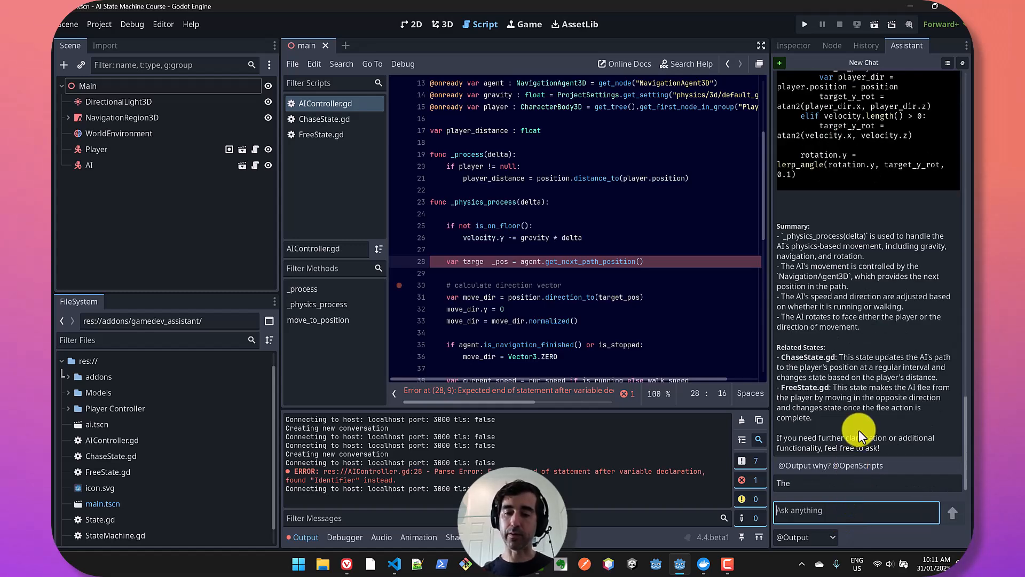
scroll("down", 3)
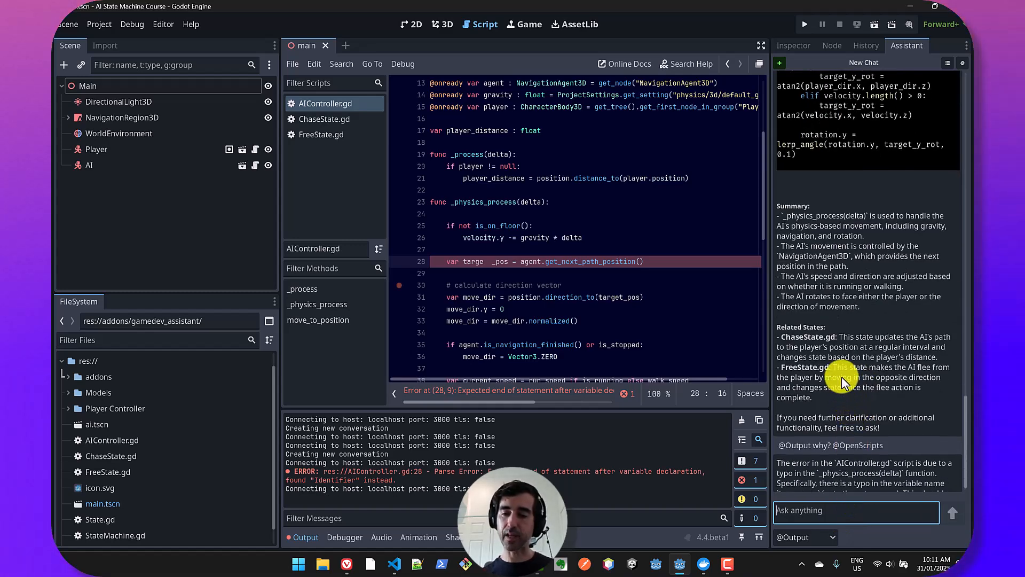
scroll("down", 3)
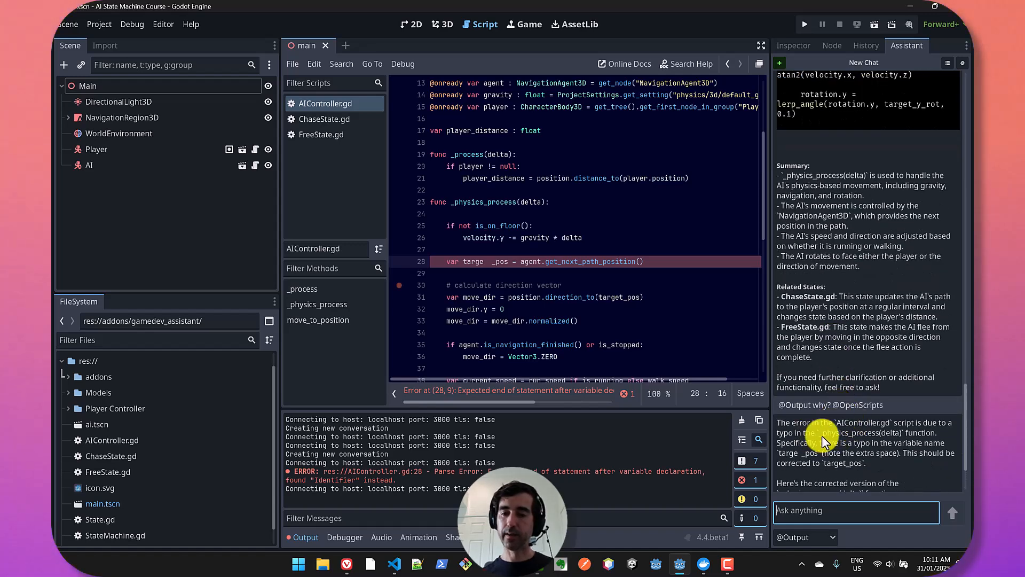
scroll("down", 3)
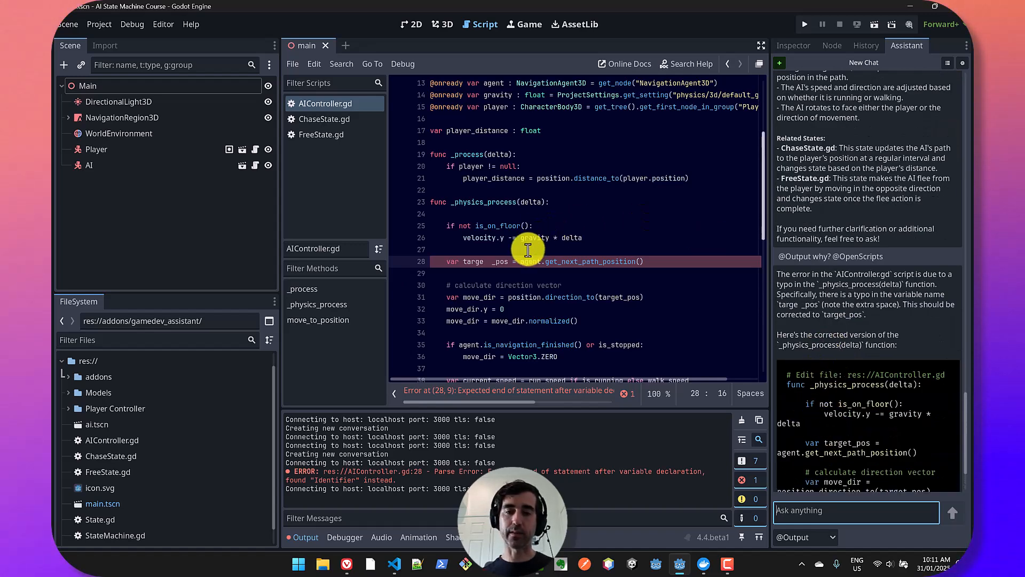
Correct the misspelled variable to target_pos on line 28 of AIController.gd.
left_click(462, 250)
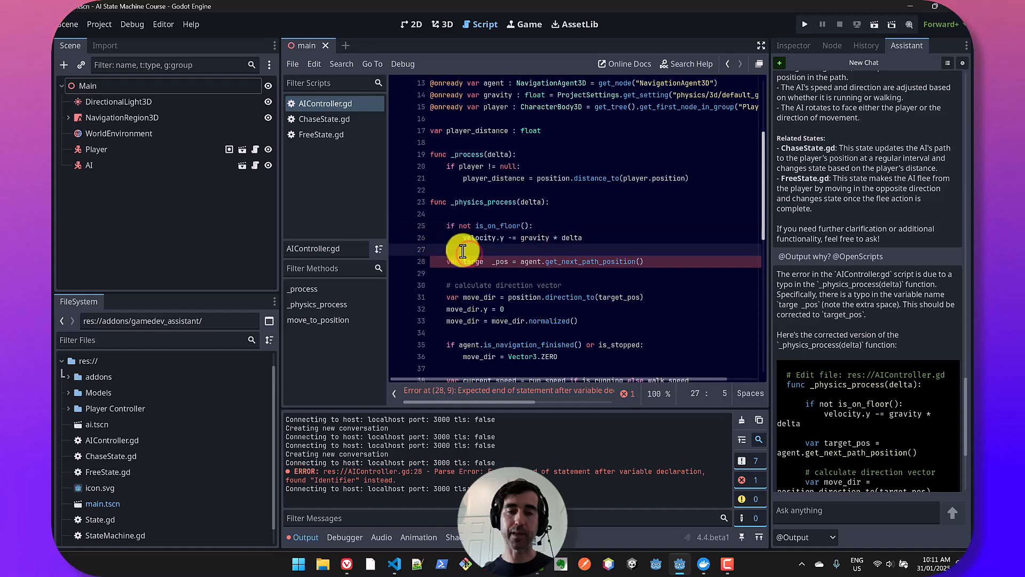
left_click(479, 260)
type("t")
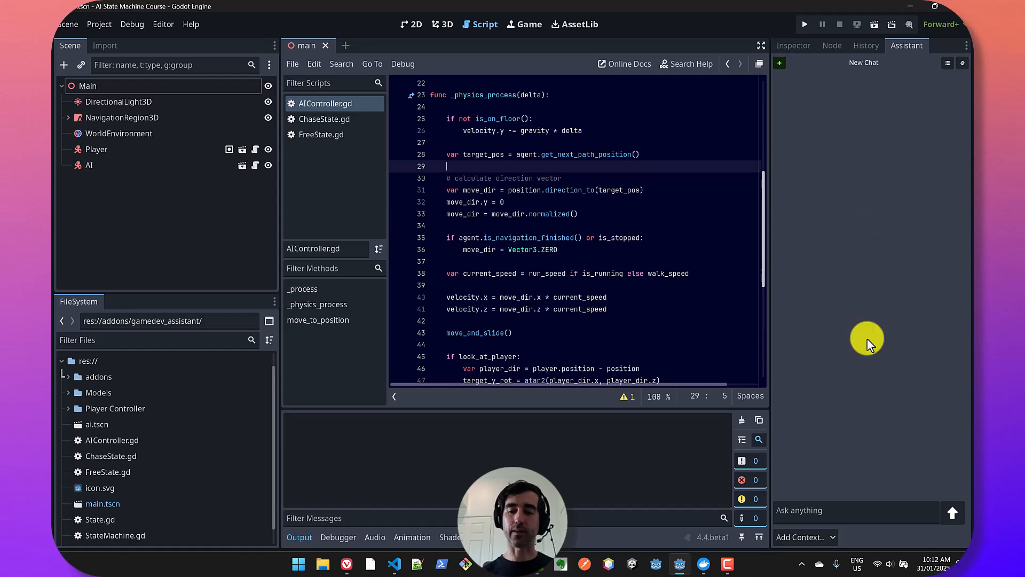
Send "create a new enemy scene with a script for the enemy to move up and down".
left_click(854, 510)
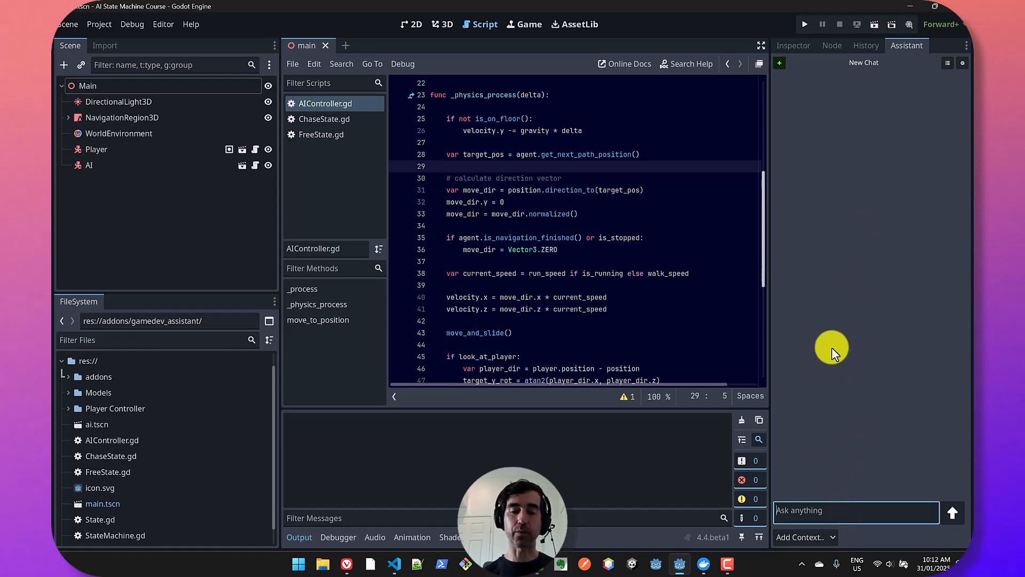
type("create a new")
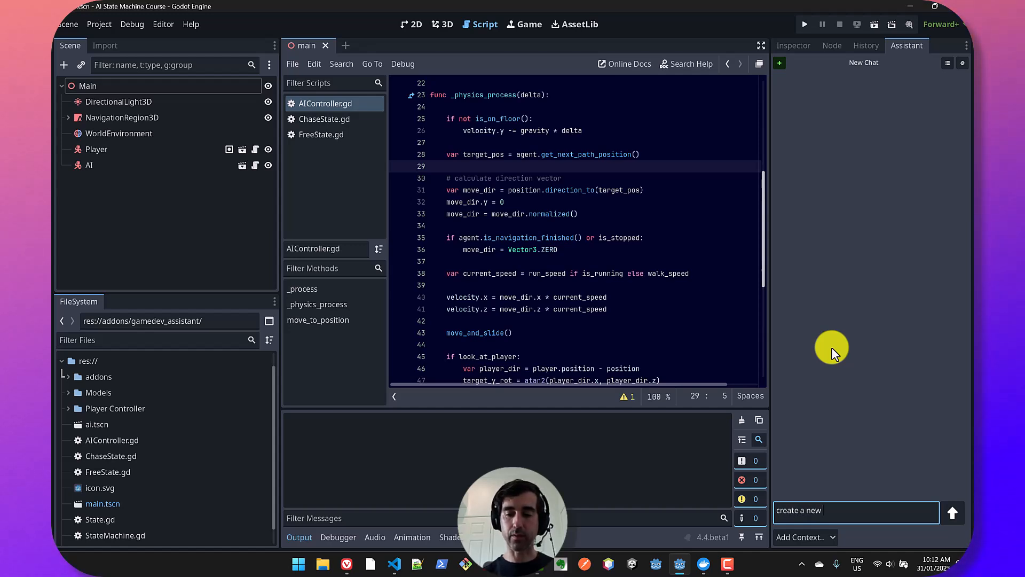
type("enemy scene wit")
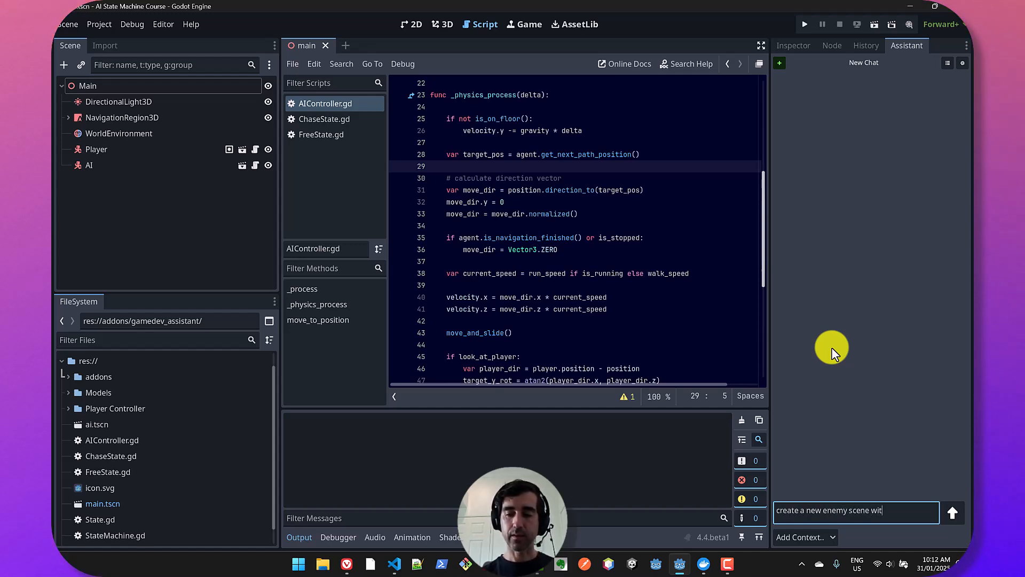
type("h a script for")
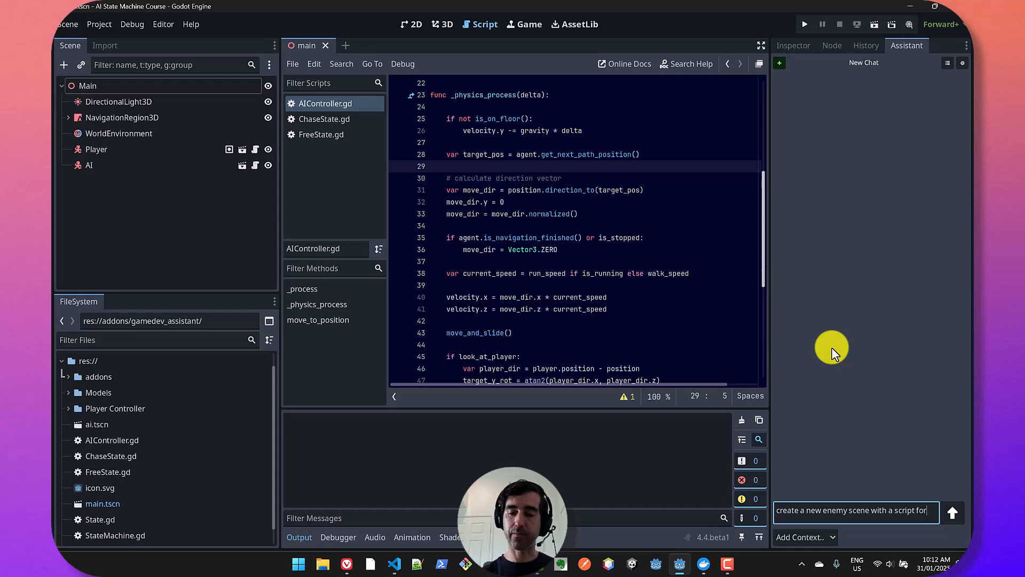
type("for the enemy to")
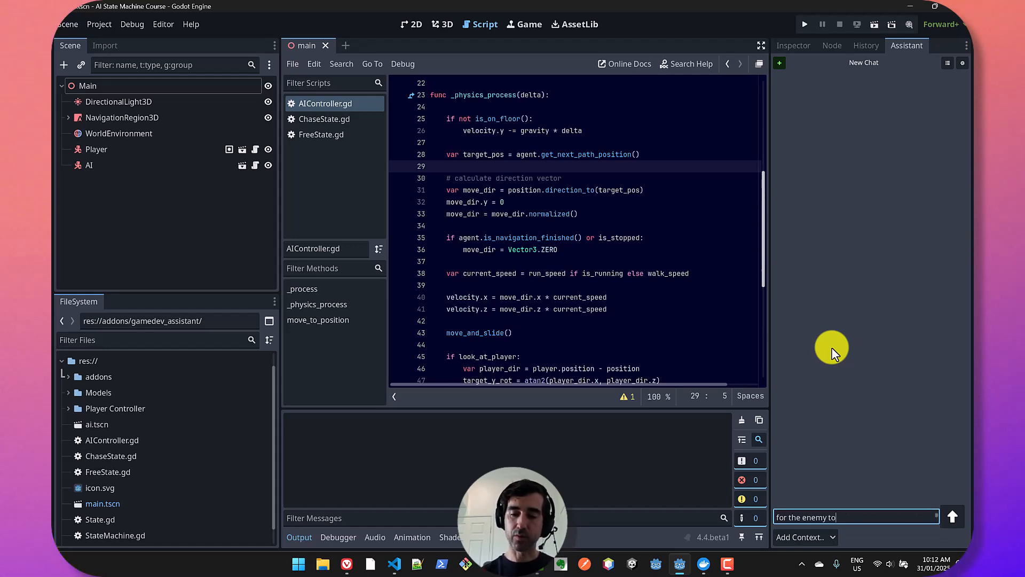
left_click(951, 517)
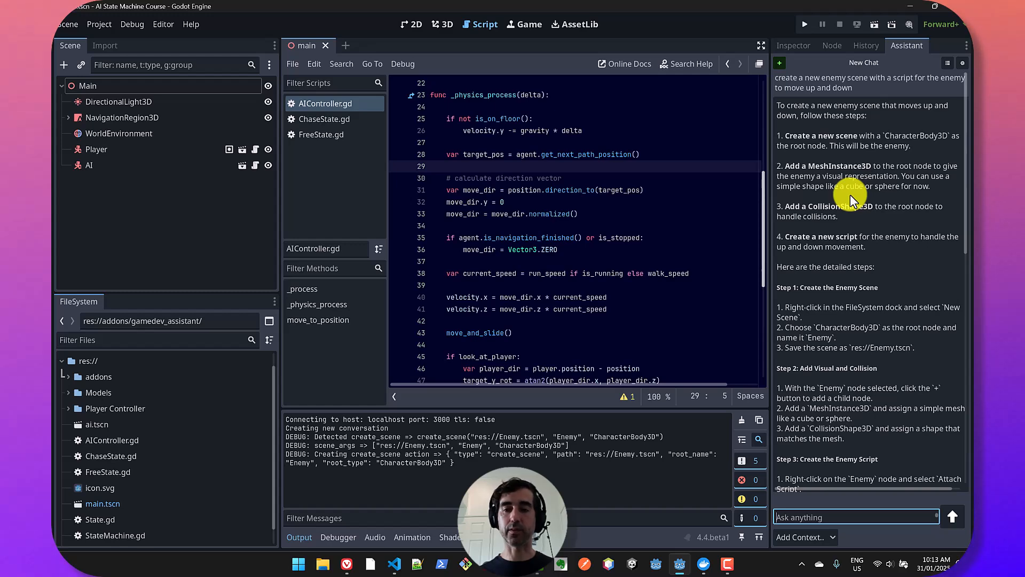
Scroll the reply down to the Create scene and Create script action buttons.
scroll("down", 3)
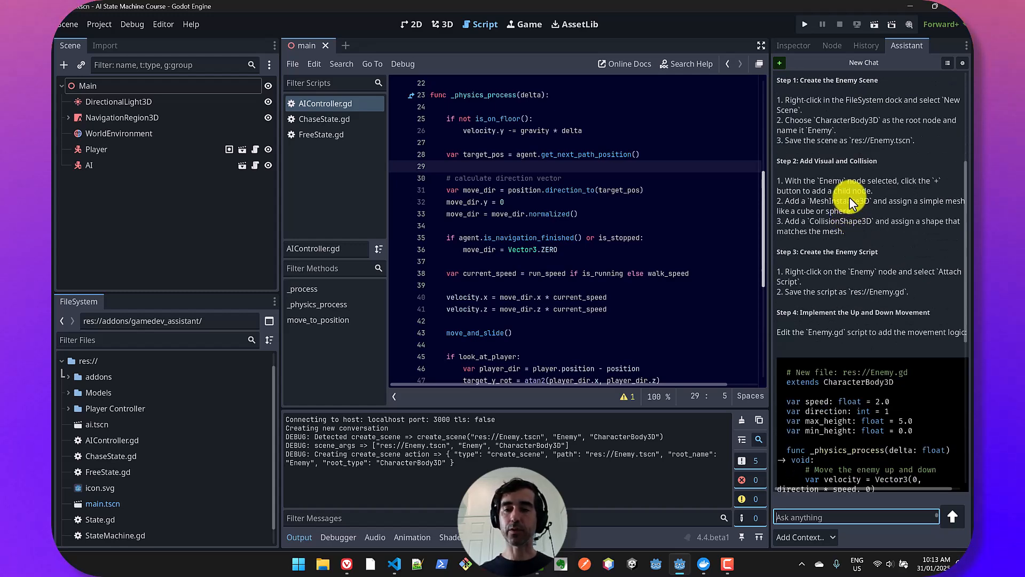
scroll("down", 3)
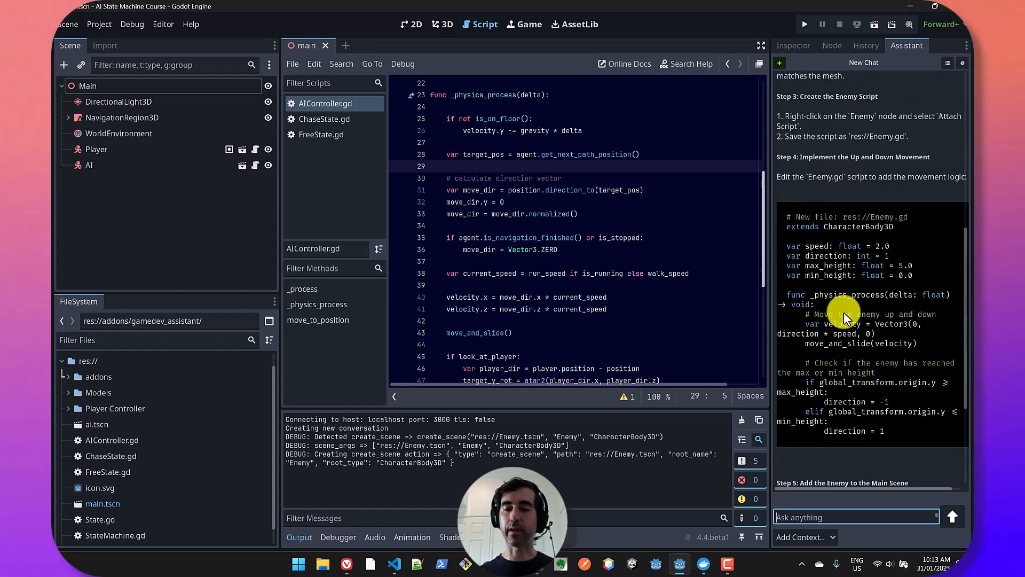
scroll("down", 3)
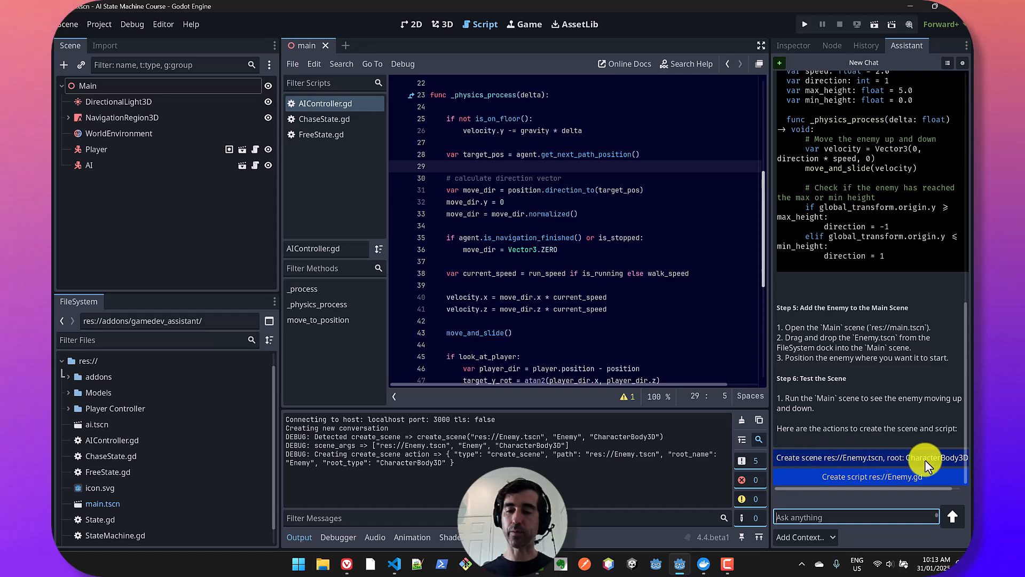
mouse_move(822, 464)
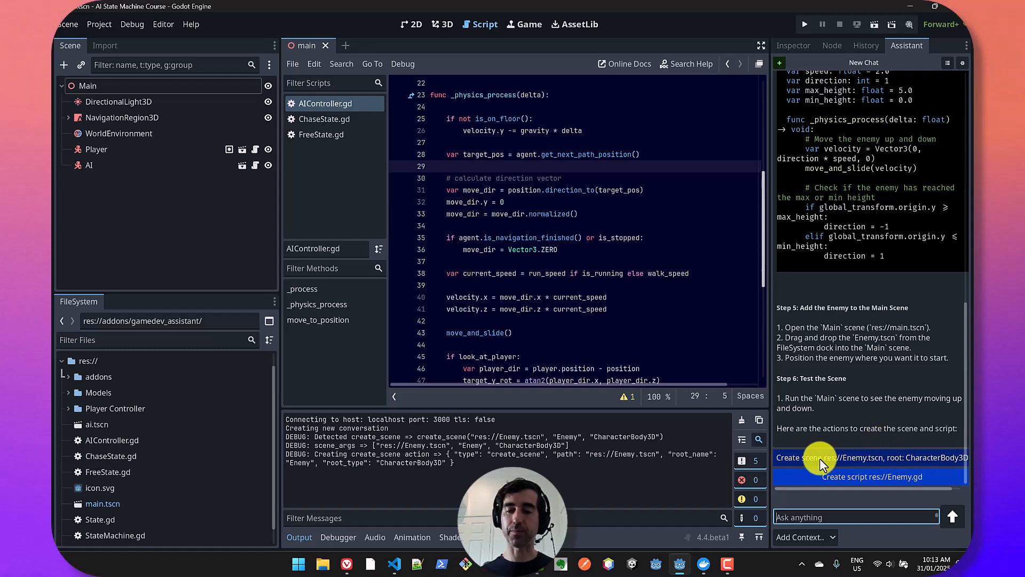
Run the actions creating res://Enemy.tscn and res://Enemy.gd, then open Enemy.gd from the FileSystem dock.
left_click(869, 457)
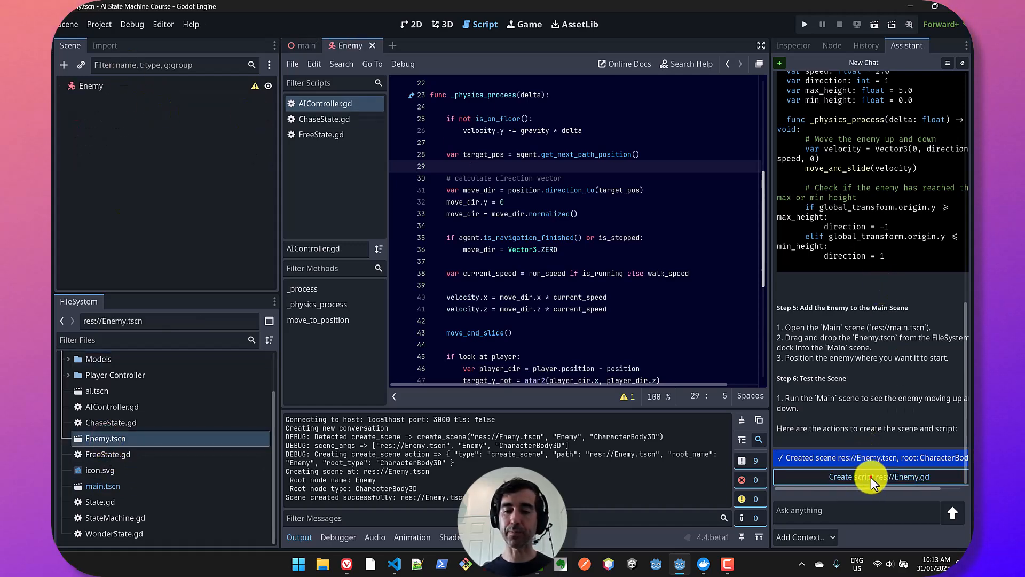
left_click(869, 477)
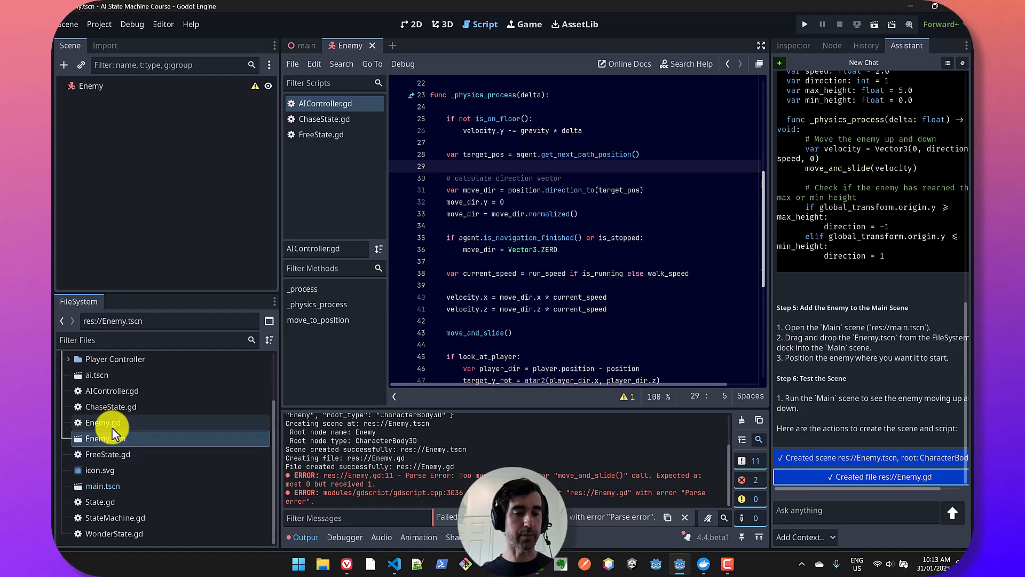
left_click(102, 422)
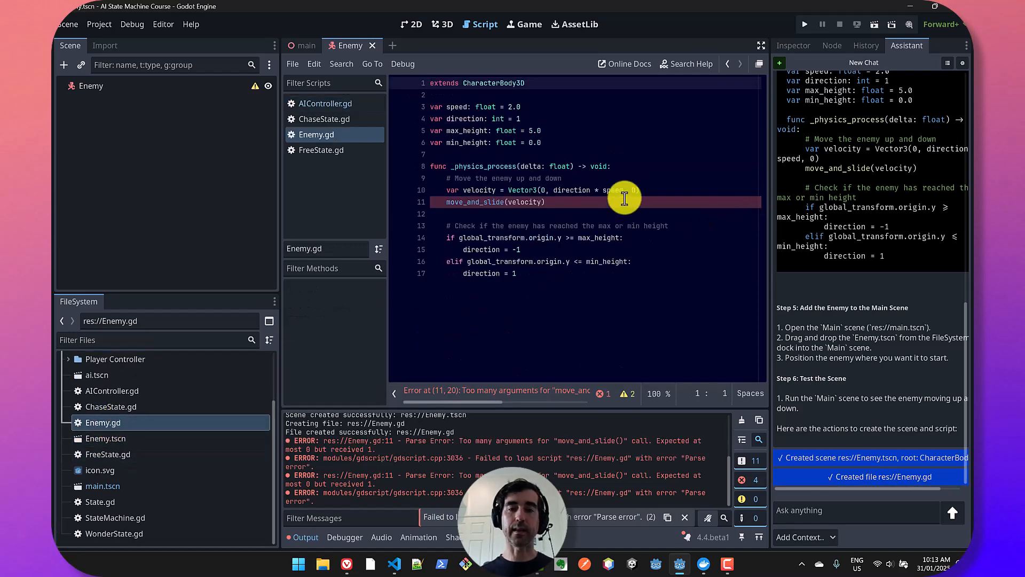
left_click(536, 225)
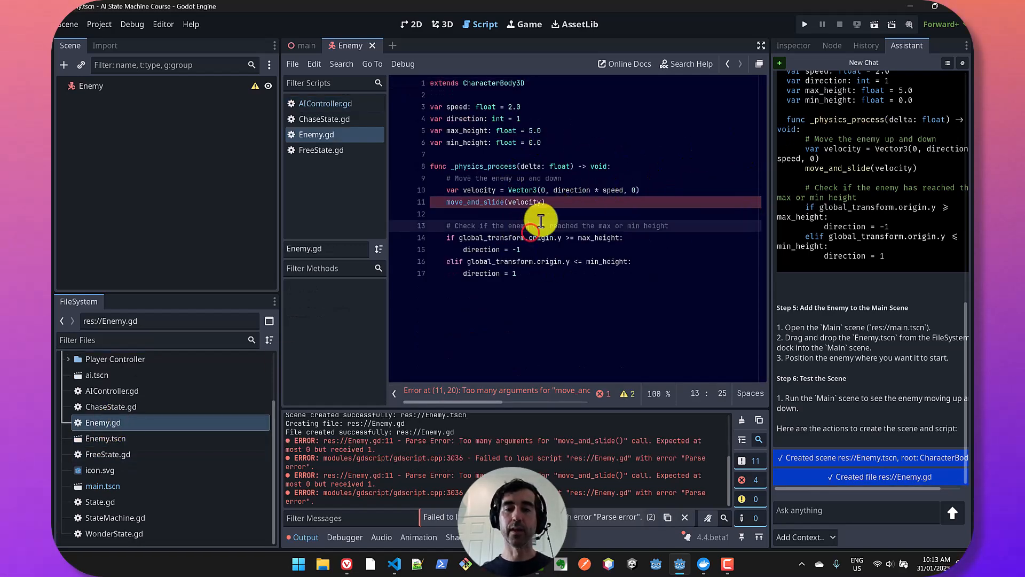
left_click(850, 512)
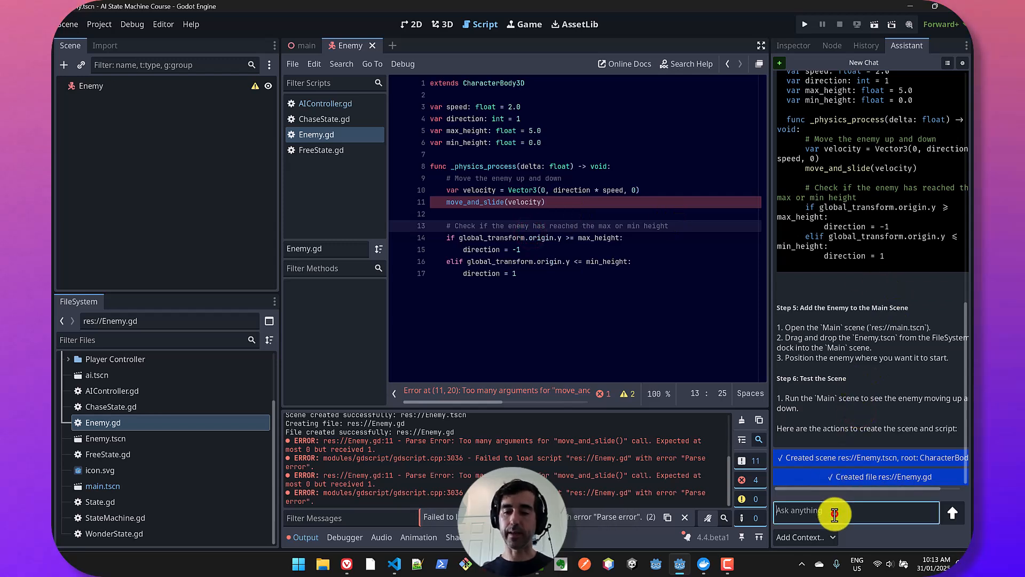
type("check with the docs that this is correc")
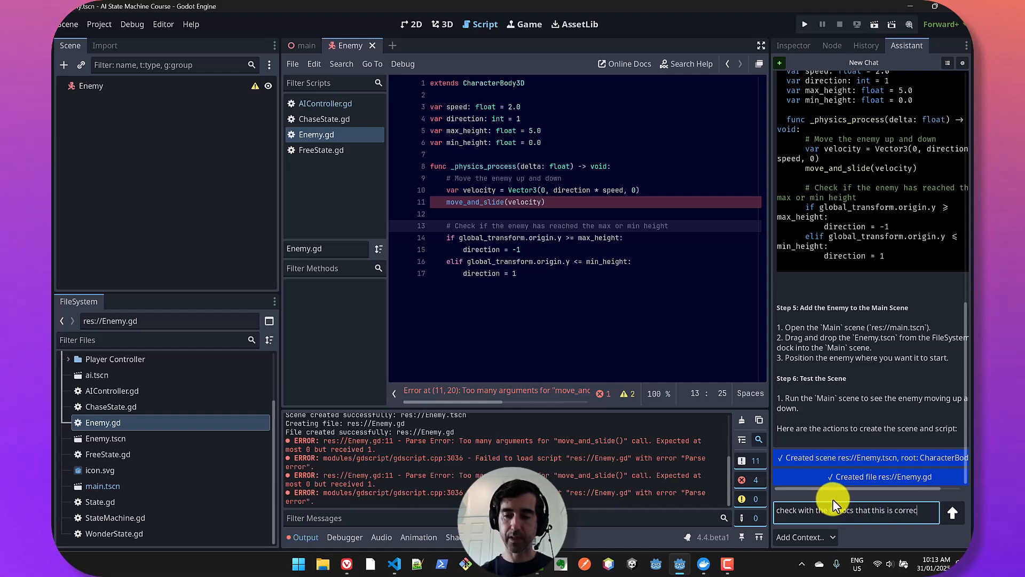
left_click(952, 512)
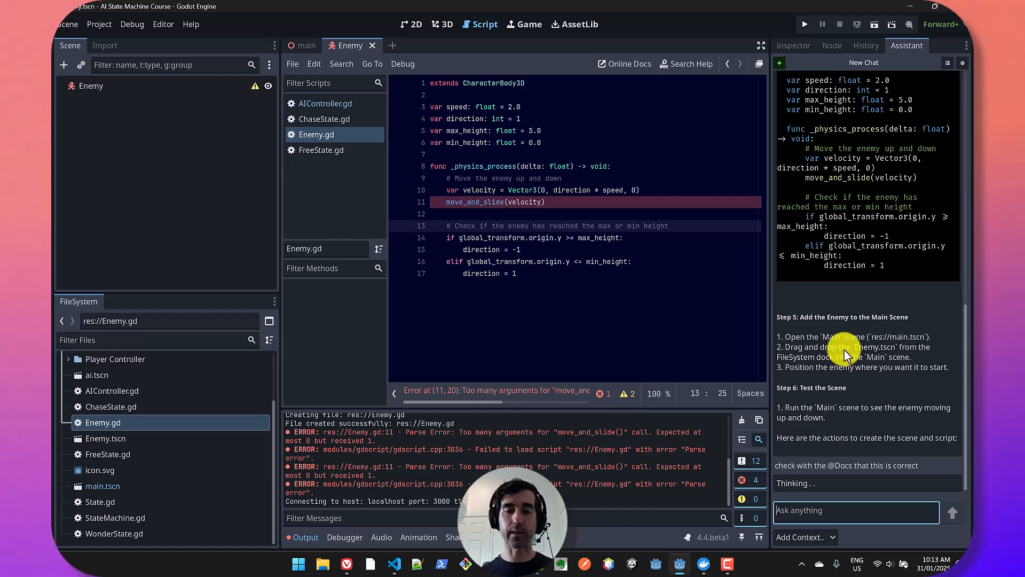
mouse_move(846, 348)
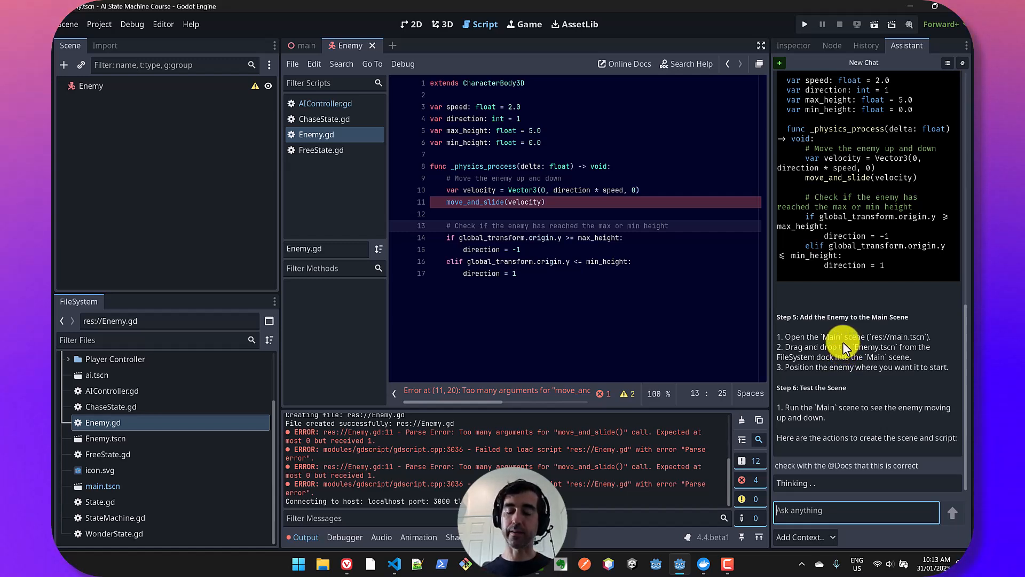
mouse_move(558, 99)
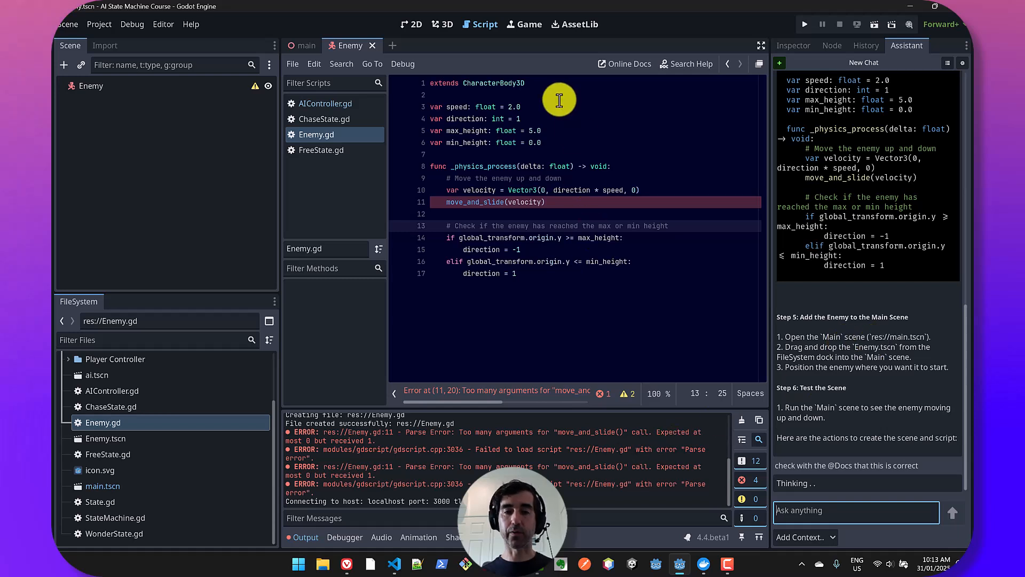
mouse_move(539, 456)
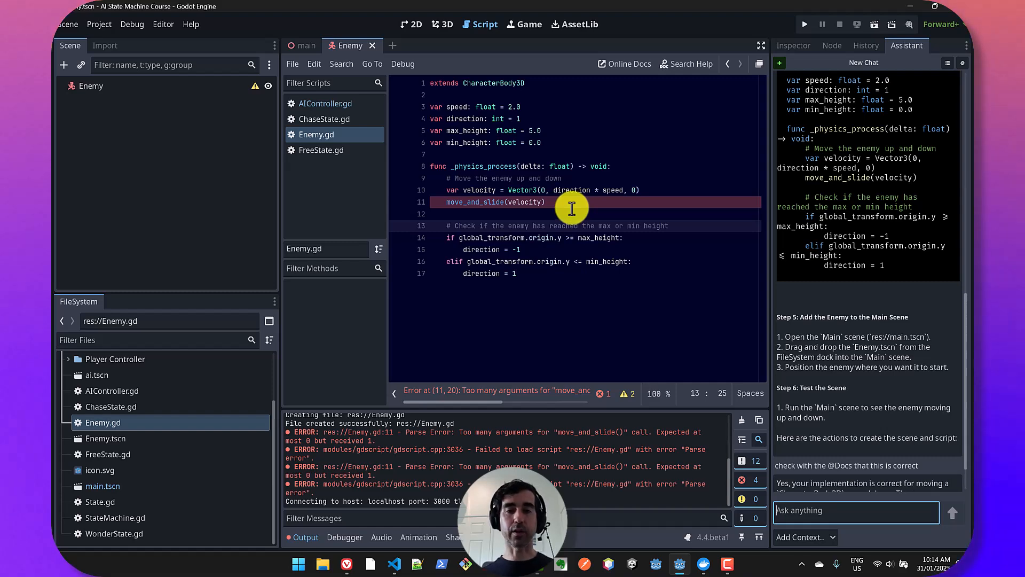
mouse_move(863, 254)
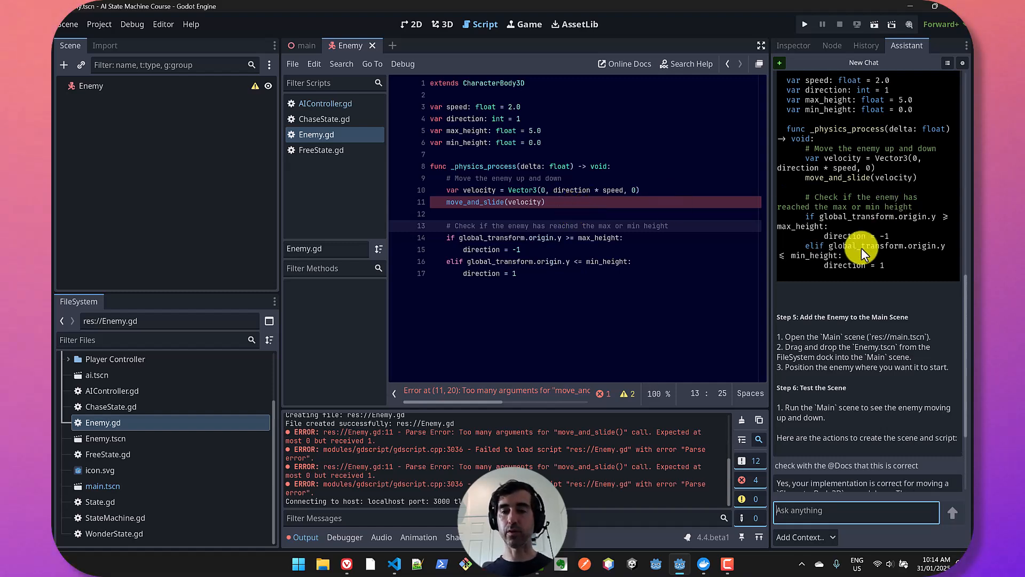
scroll("down", 3)
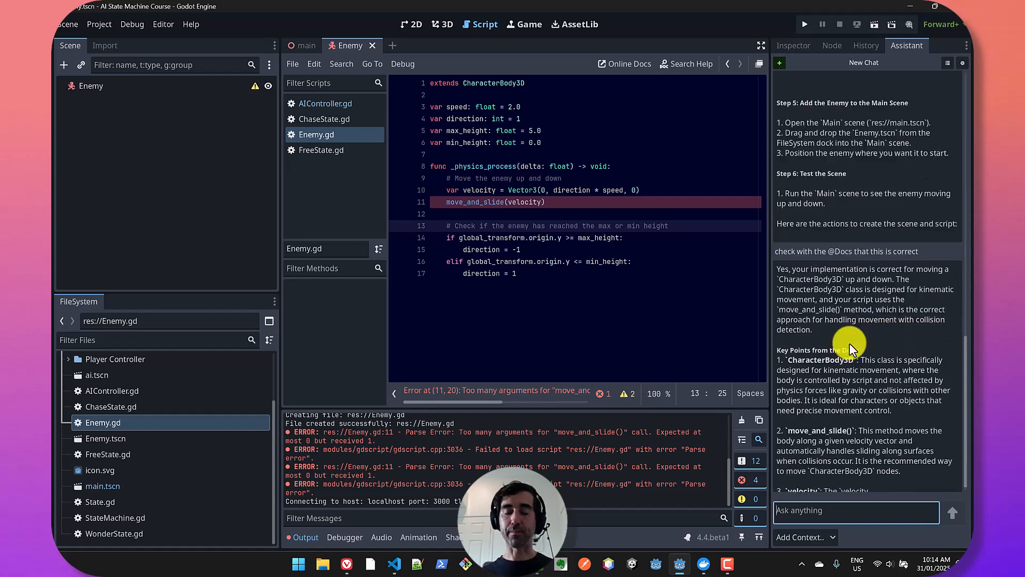
scroll("down", 3)
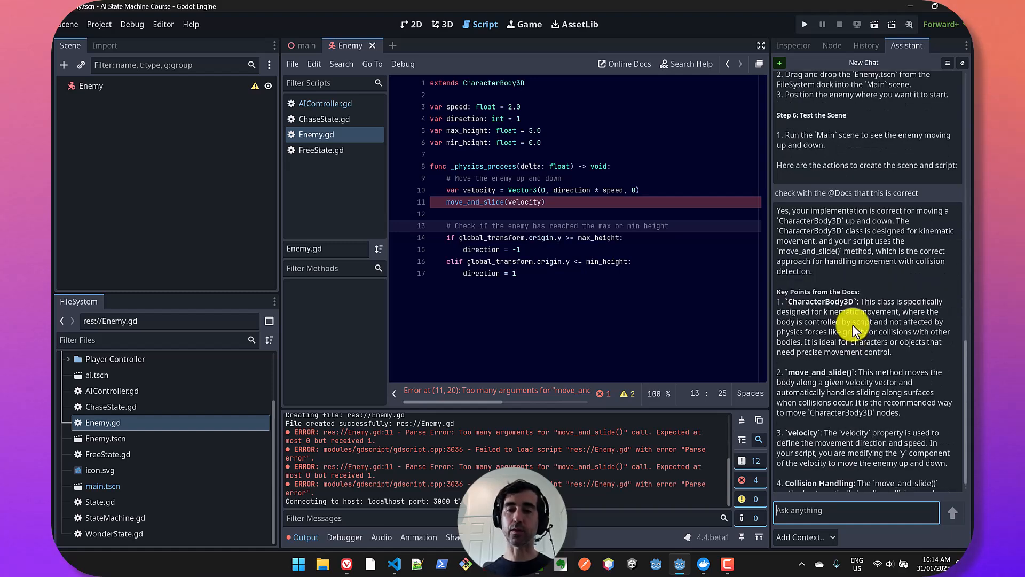
scroll("down", 3)
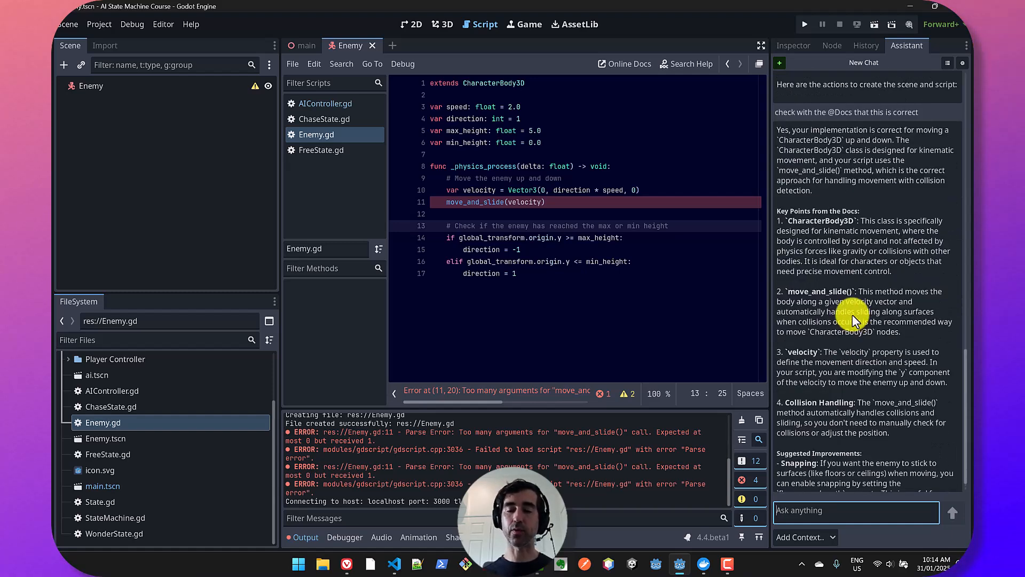
mouse_move(850, 301)
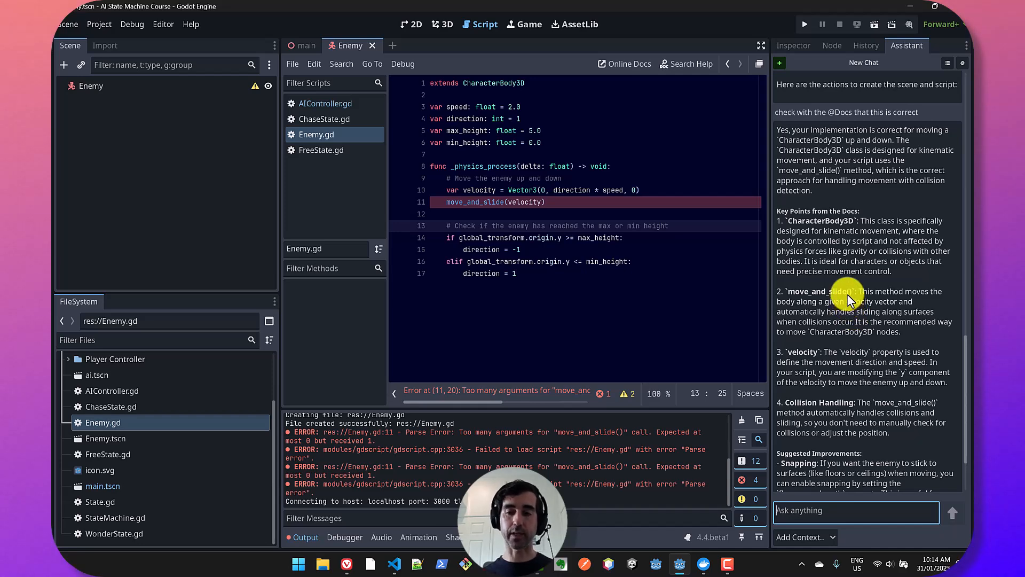
mouse_move(850, 296)
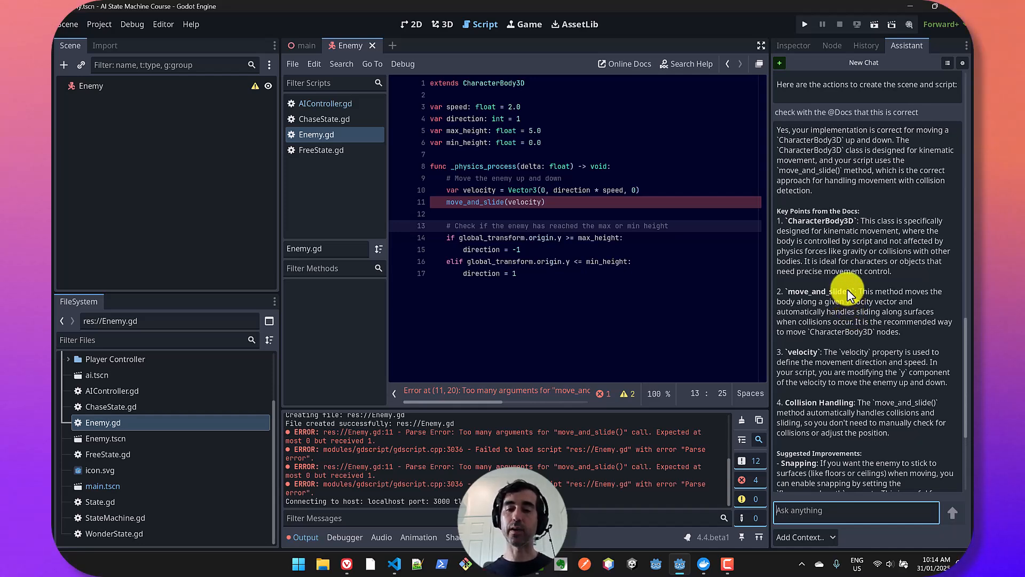
scroll("down", 3)
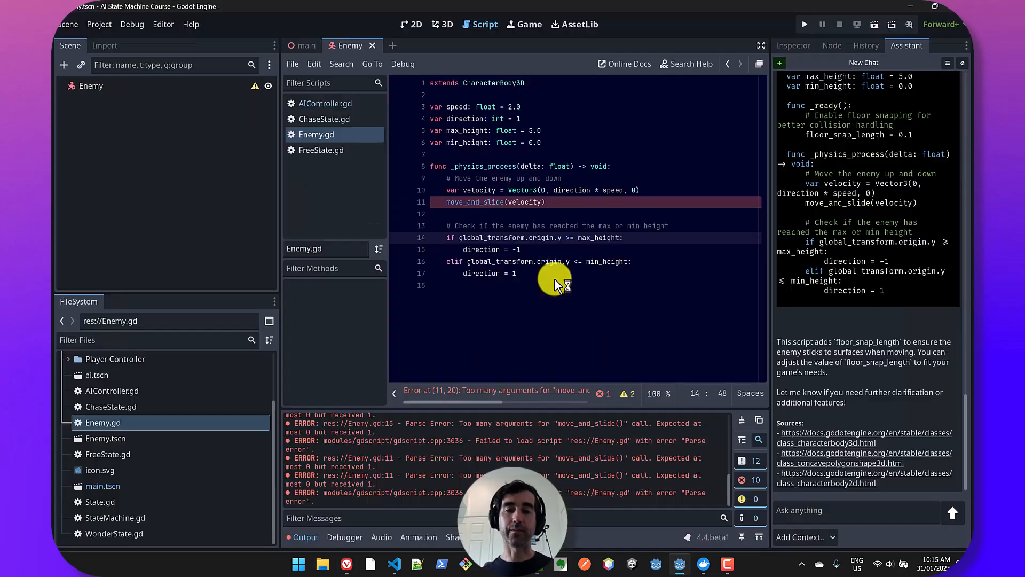
mouse_move(844, 496)
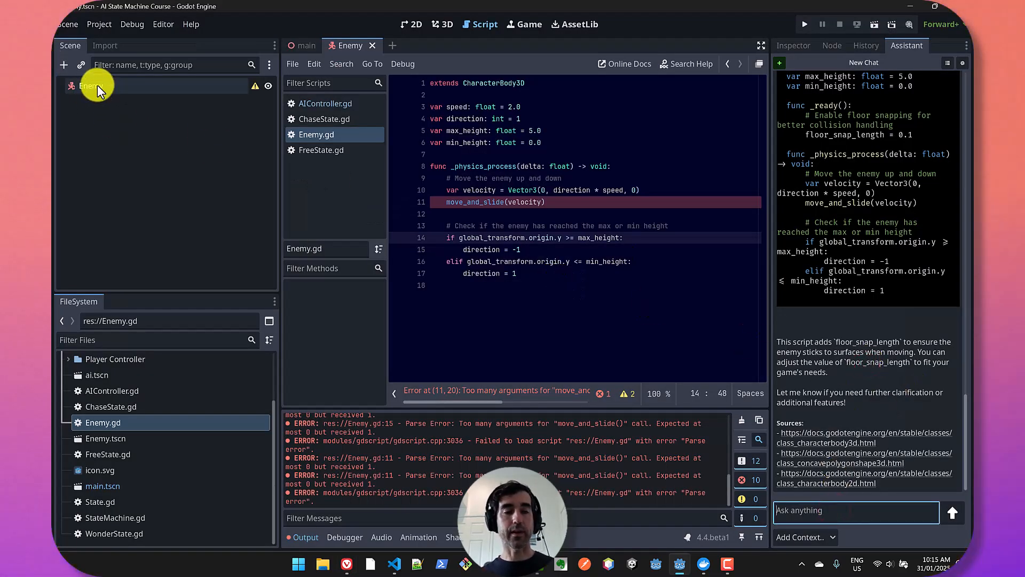
mouse_move(883, 317)
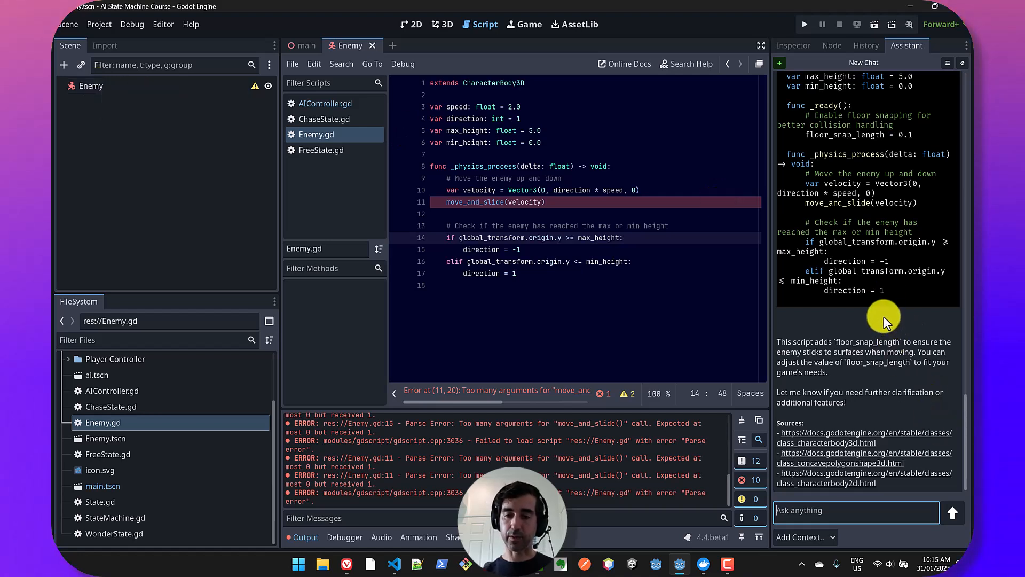
Send 'add a mesh and a collider child node' and read the EnemyMesh and EnemyCollider steps.
type("add a")
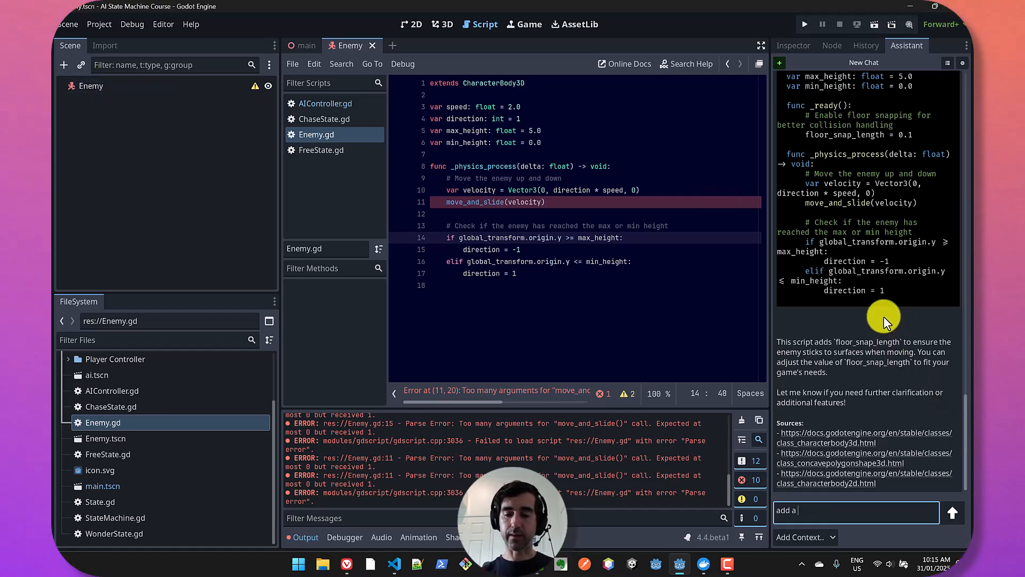
type("mesh and a collider child node")
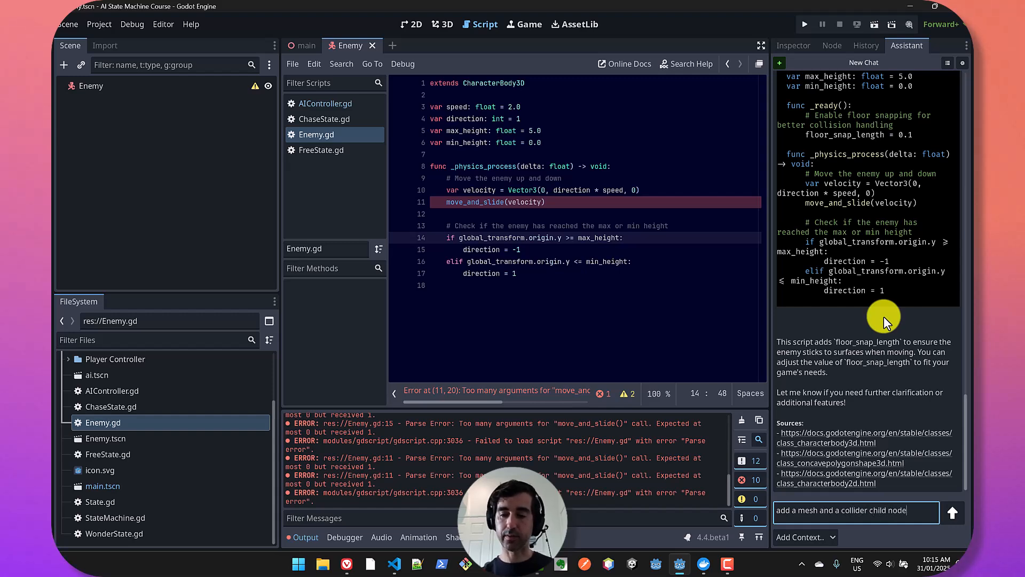
left_click(951, 513)
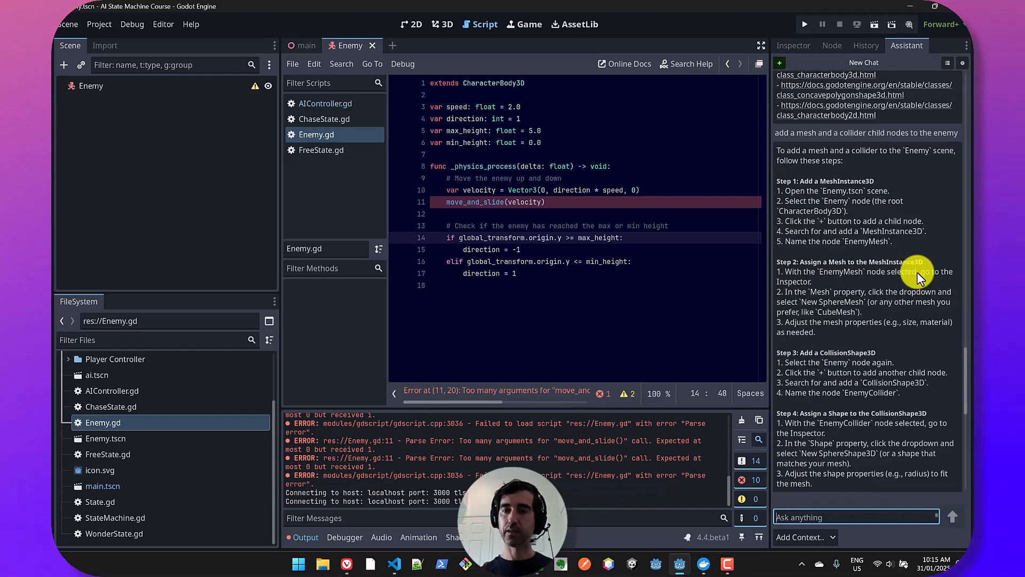
mouse_move(799, 152)
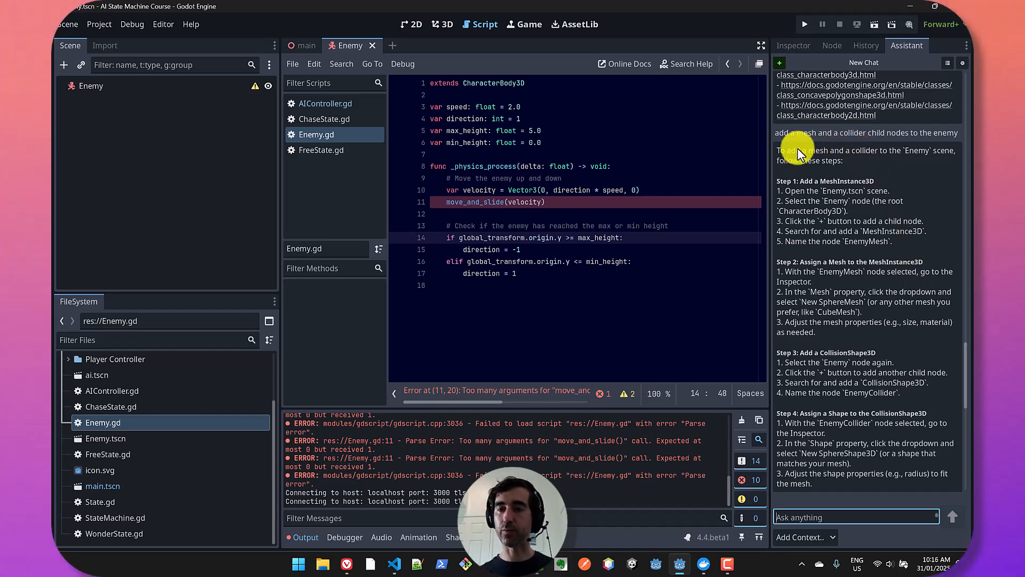
scroll("down", 3)
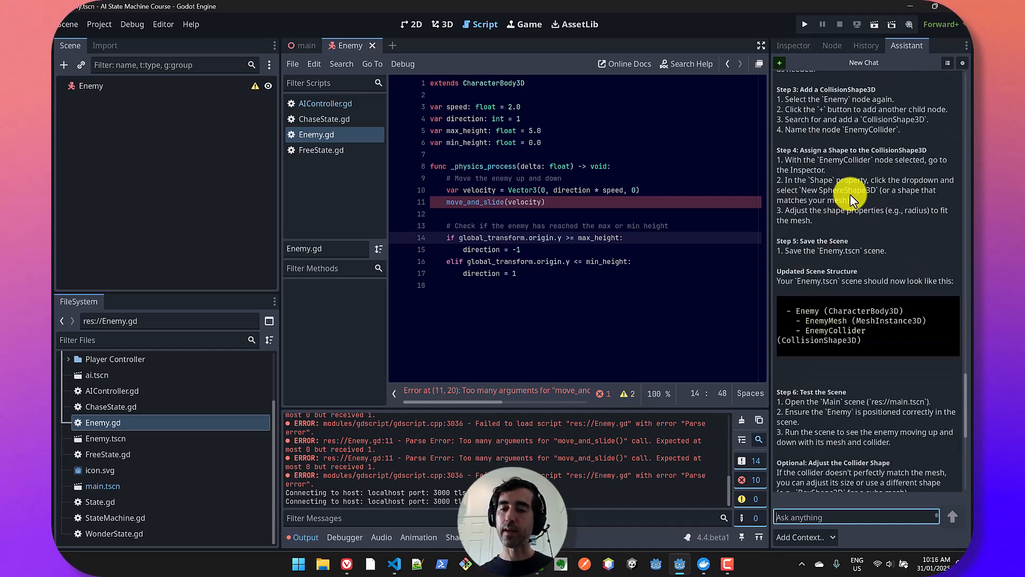
scroll("down", 3)
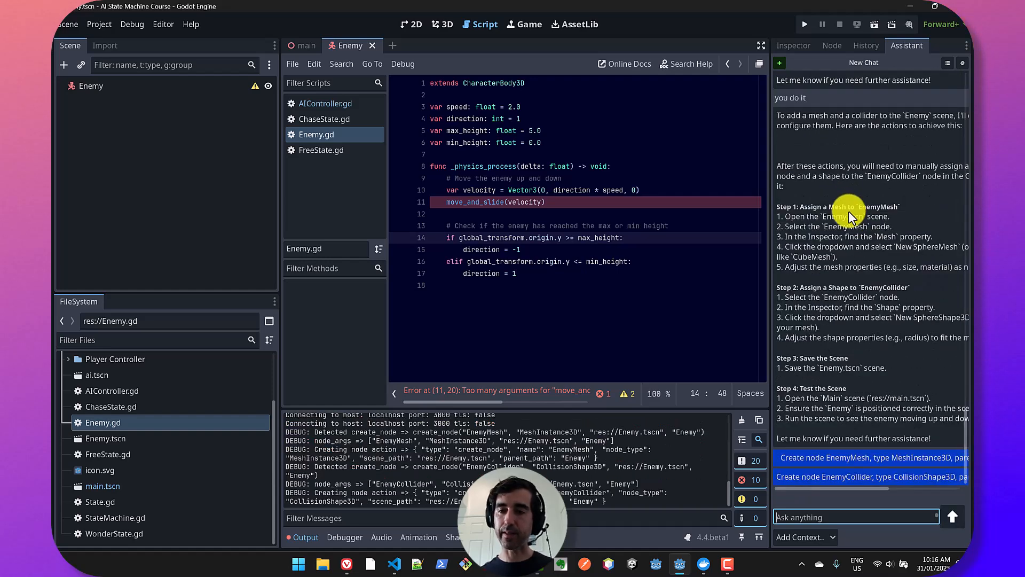
Apply the assistant's proposed 'Create node EnemyMesh' and 'Create node EnemyCollider' actions under Enemy.
scroll("up", 3)
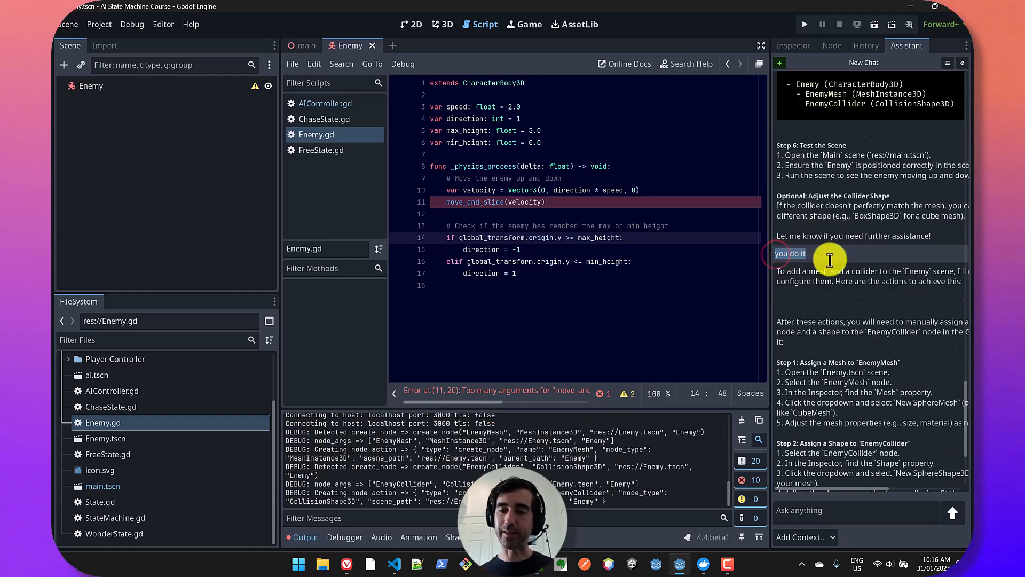
scroll("down", 3)
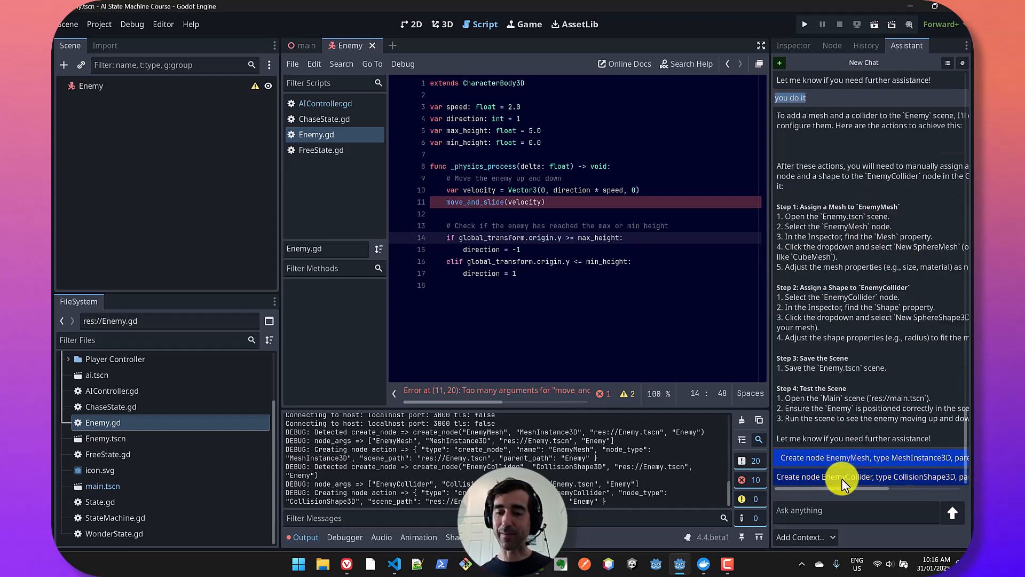
left_click(869, 457)
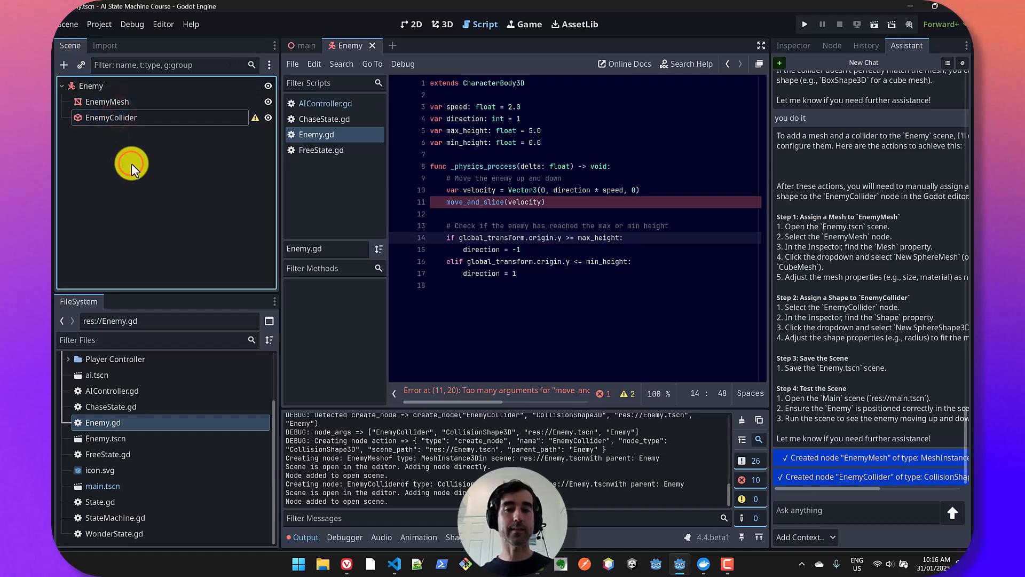
mouse_move(893, 327)
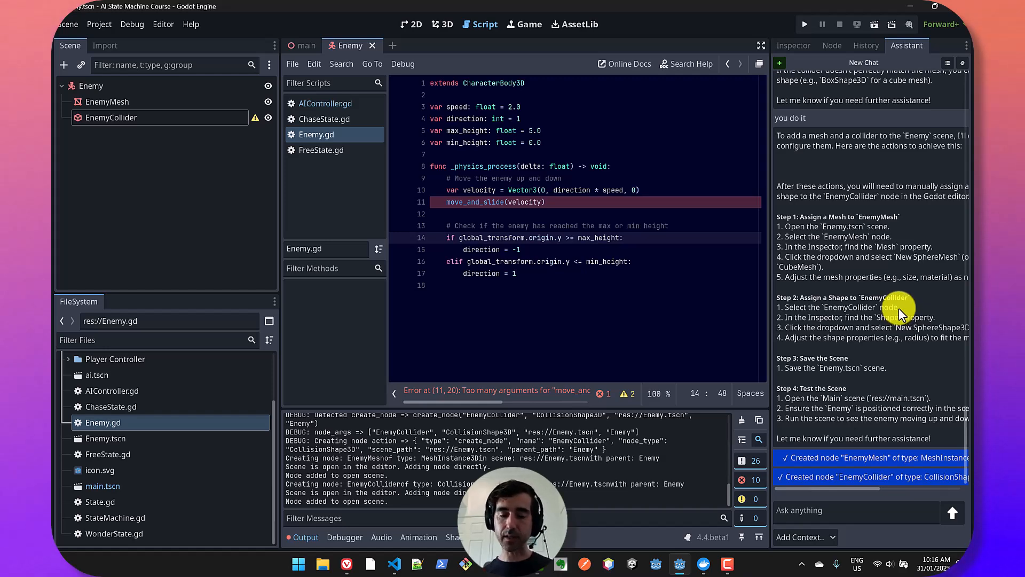
mouse_move(902, 301)
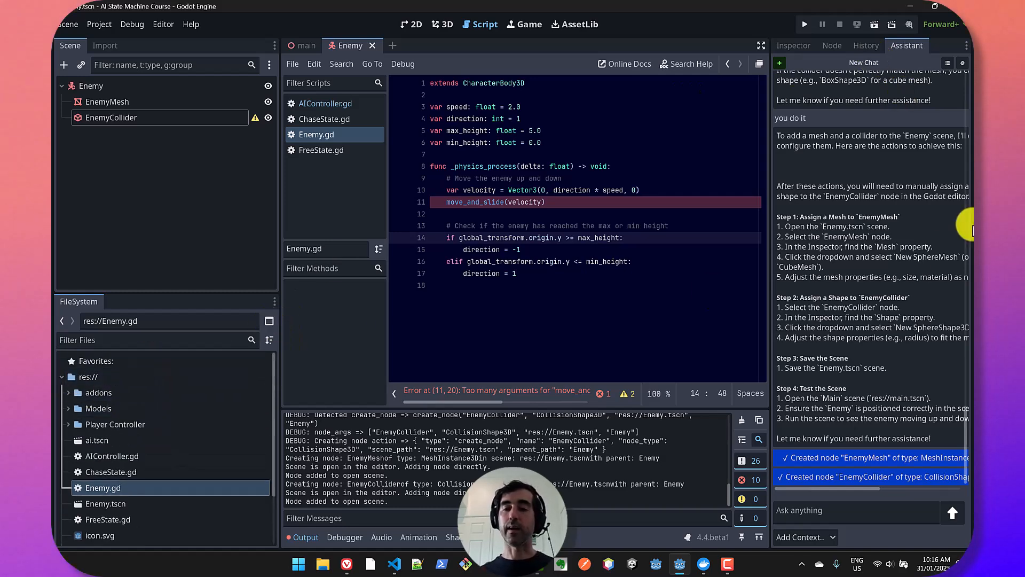
mouse_move(901, 271)
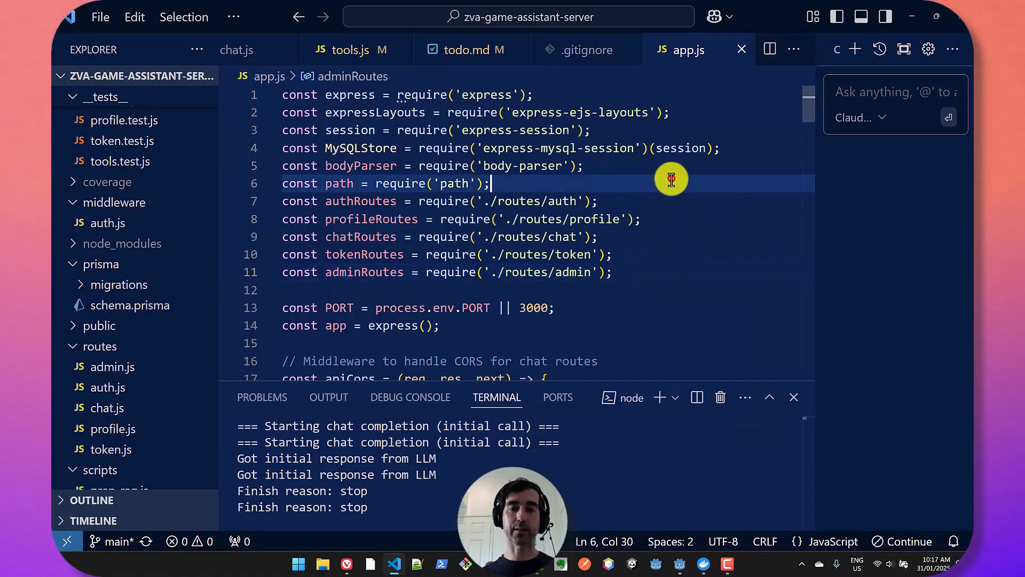
mouse_move(478, 432)
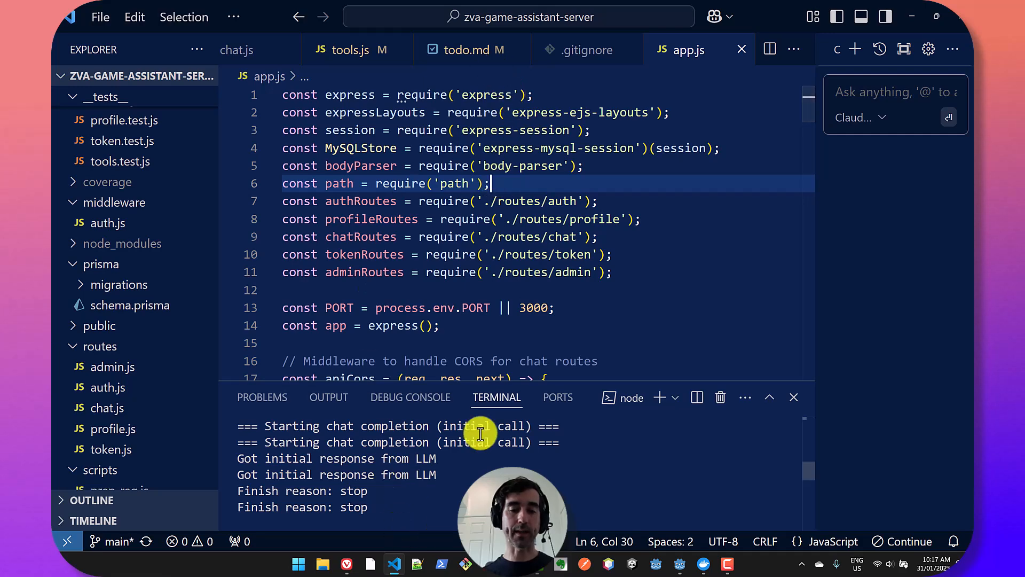
key("alt+tab")
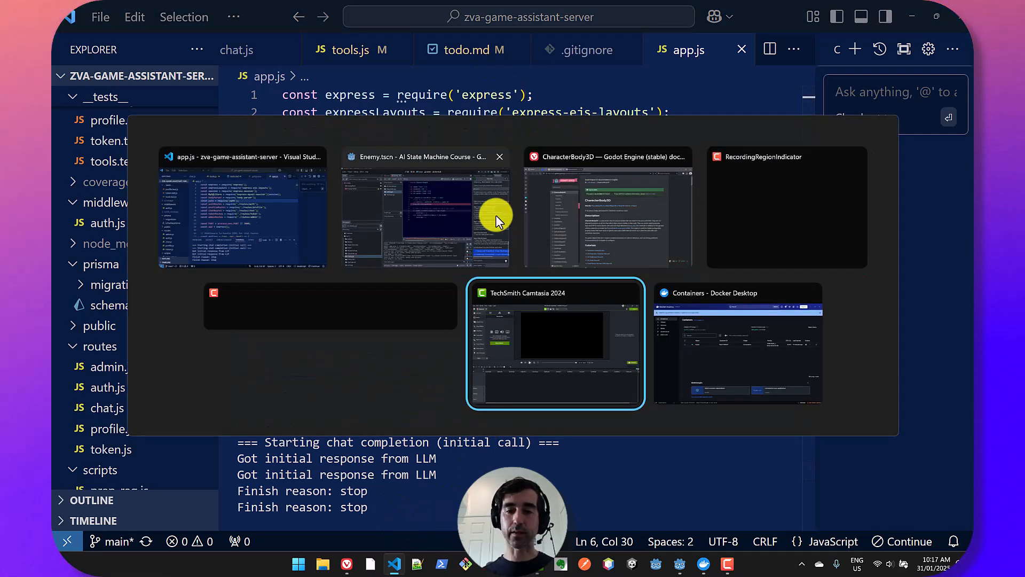
Check Docker Desktop shows the mysql container running on port 3306, then return to app.js.
left_click(737, 343)
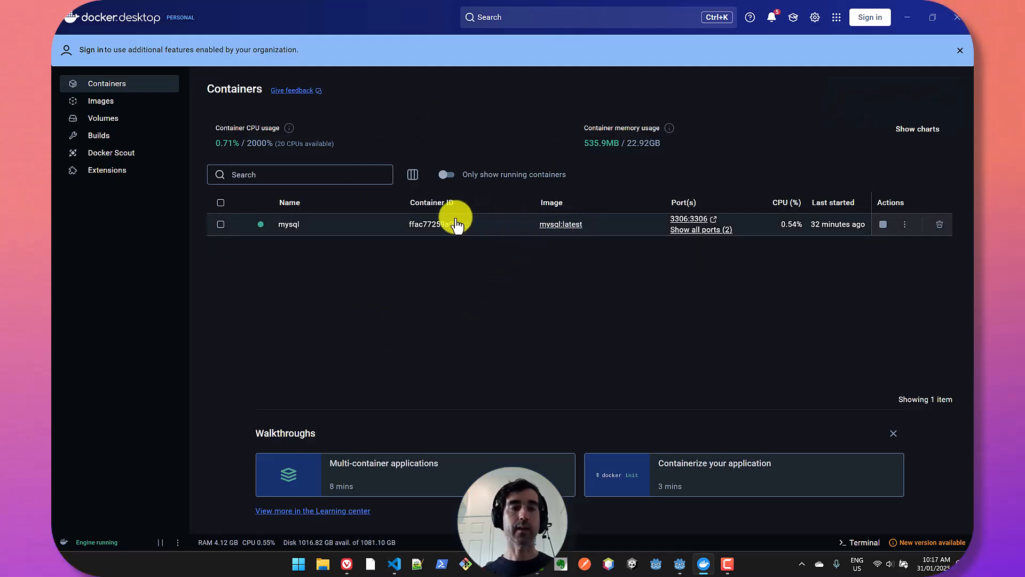
mouse_move(449, 365)
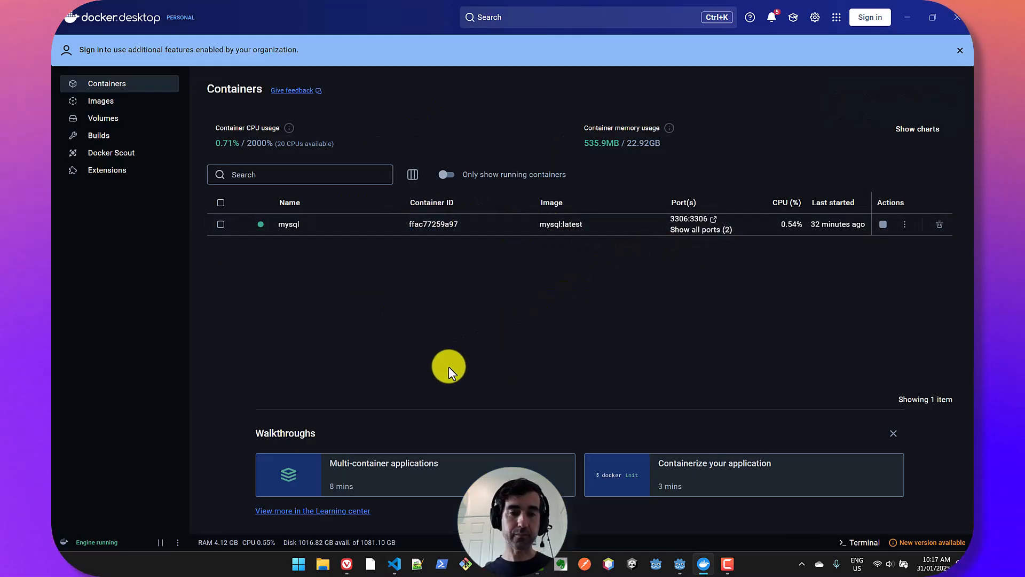
mouse_move(515, 327)
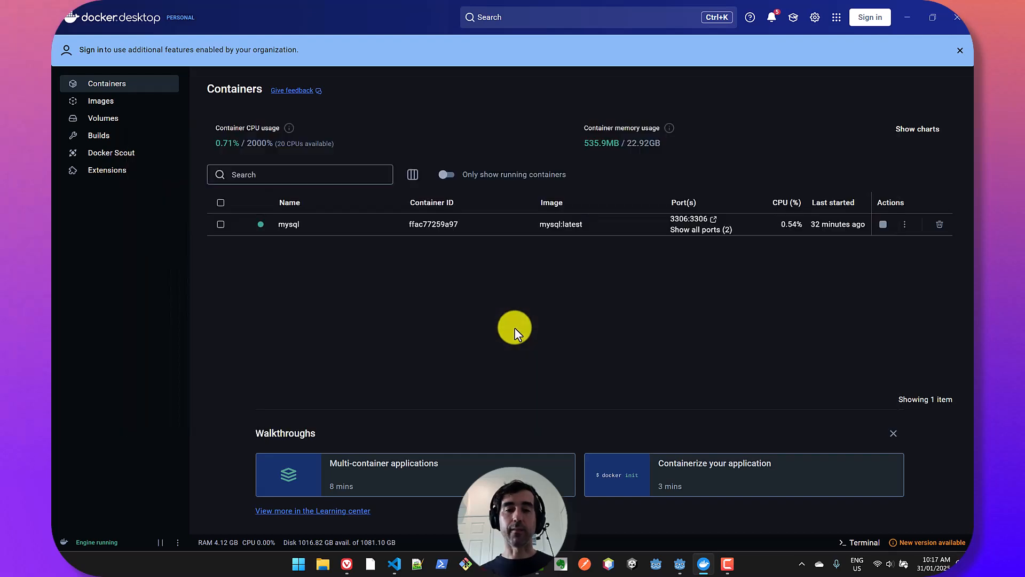
left_click(394, 563)
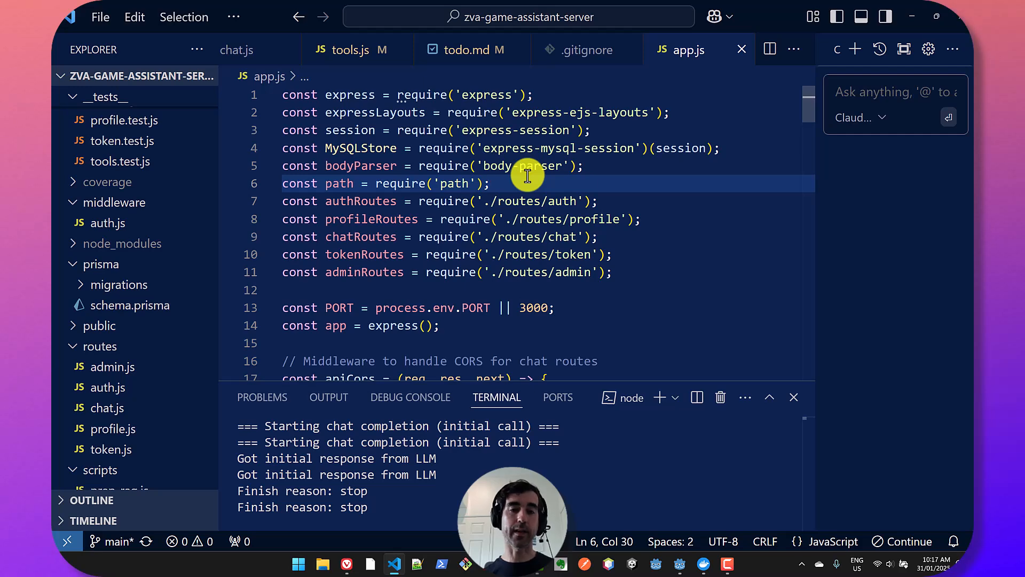
Switch back to the Godot Enemy.tscn window showing EnemyMesh and EnemyCollider under Enemy.
key("alt+tab")
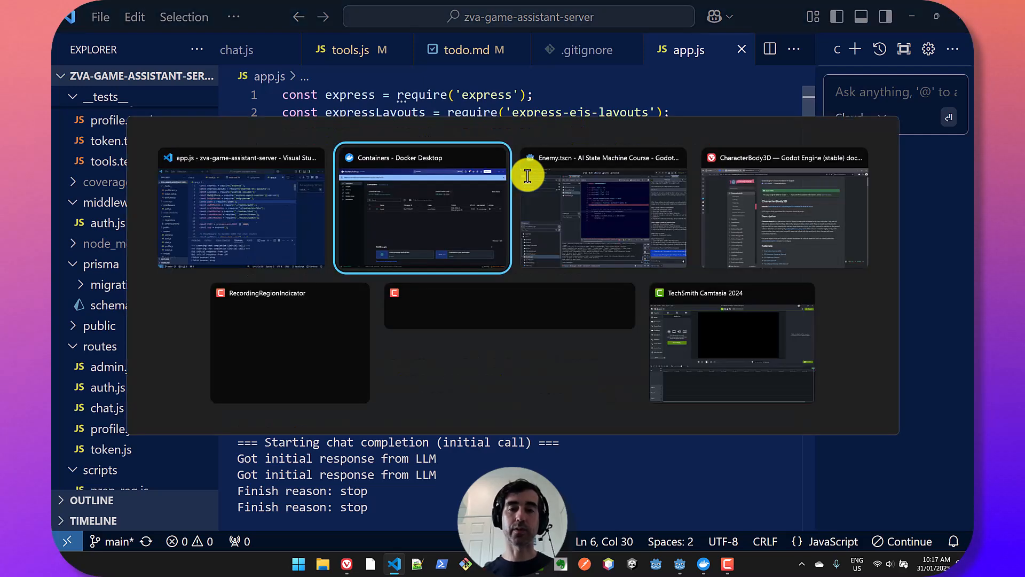
left_click(602, 209)
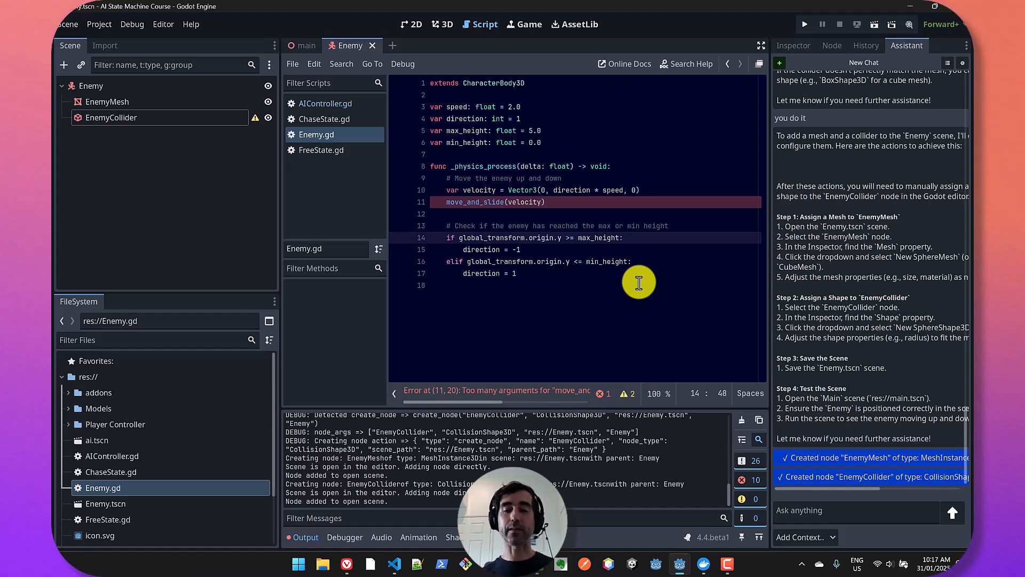
mouse_move(881, 508)
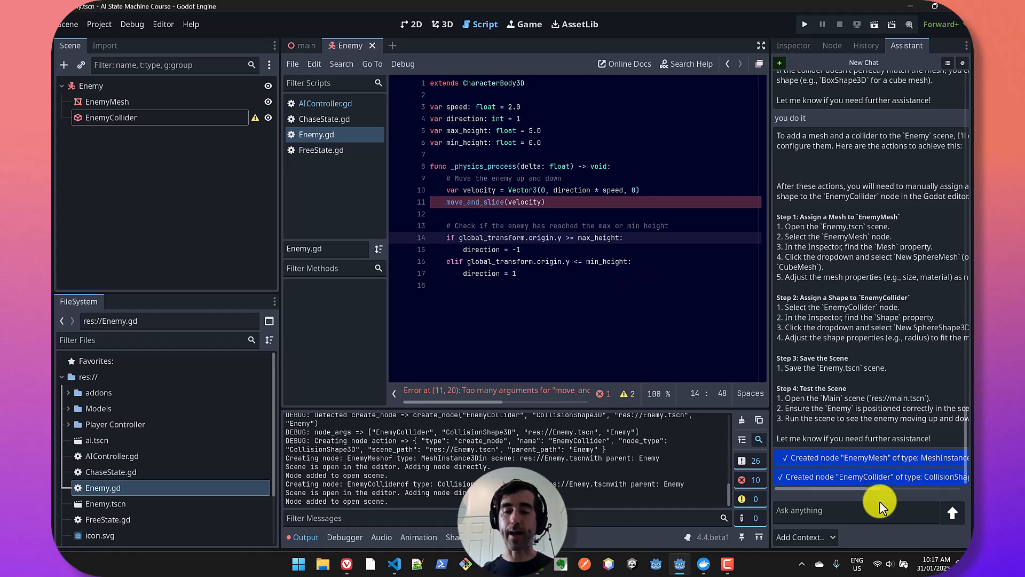
mouse_move(841, 404)
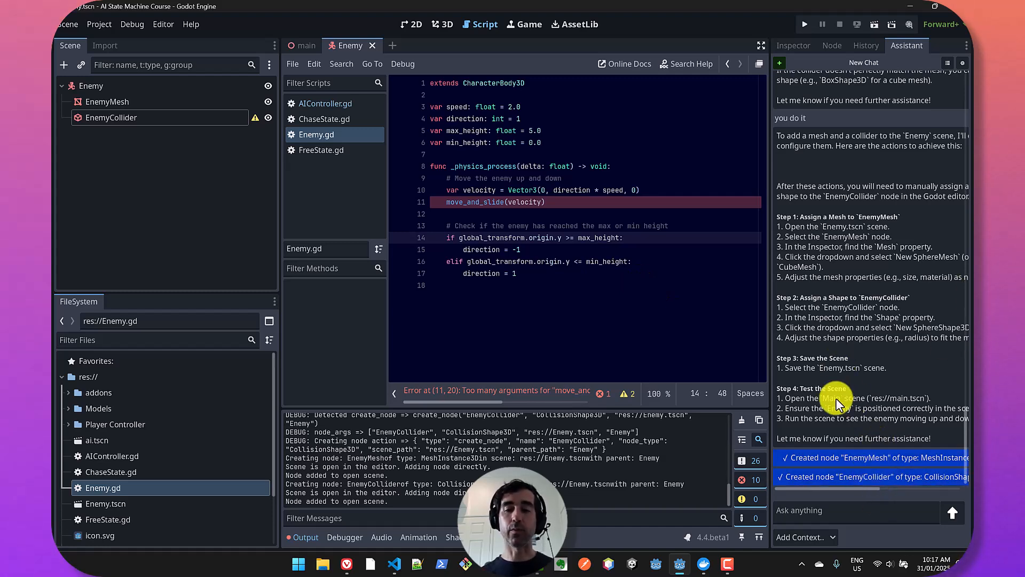